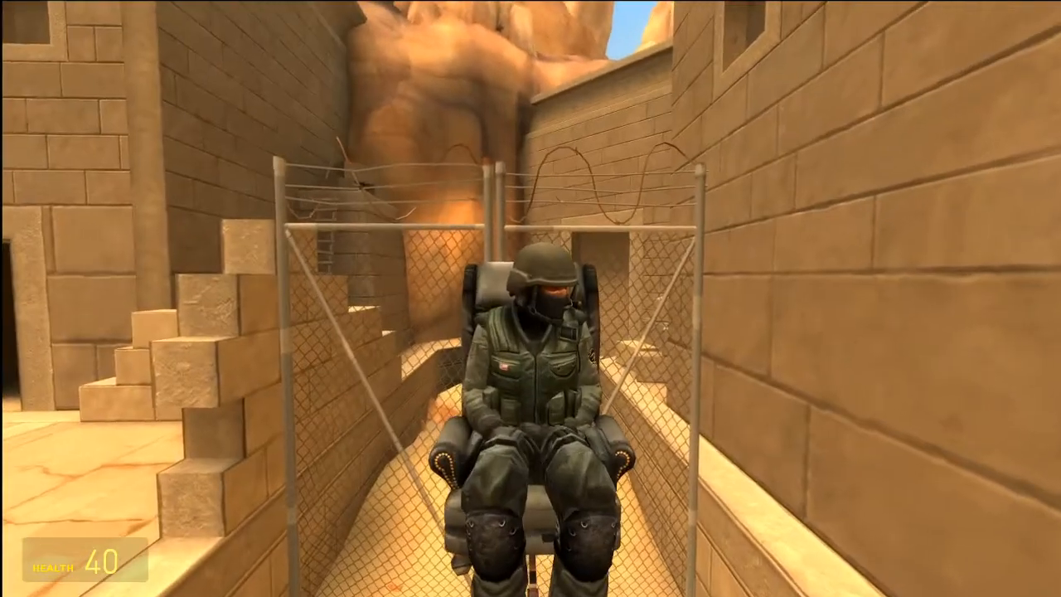
{"action": "mouse_move", "coordinate": [531, 299]}
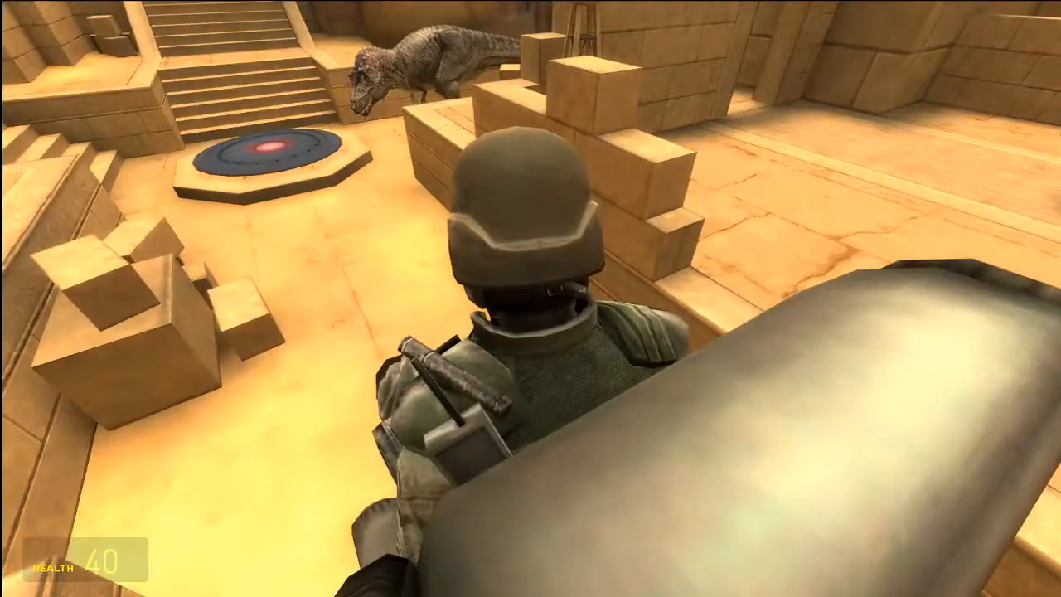
{"action": "mouse_move", "coordinate": [530, 299]}
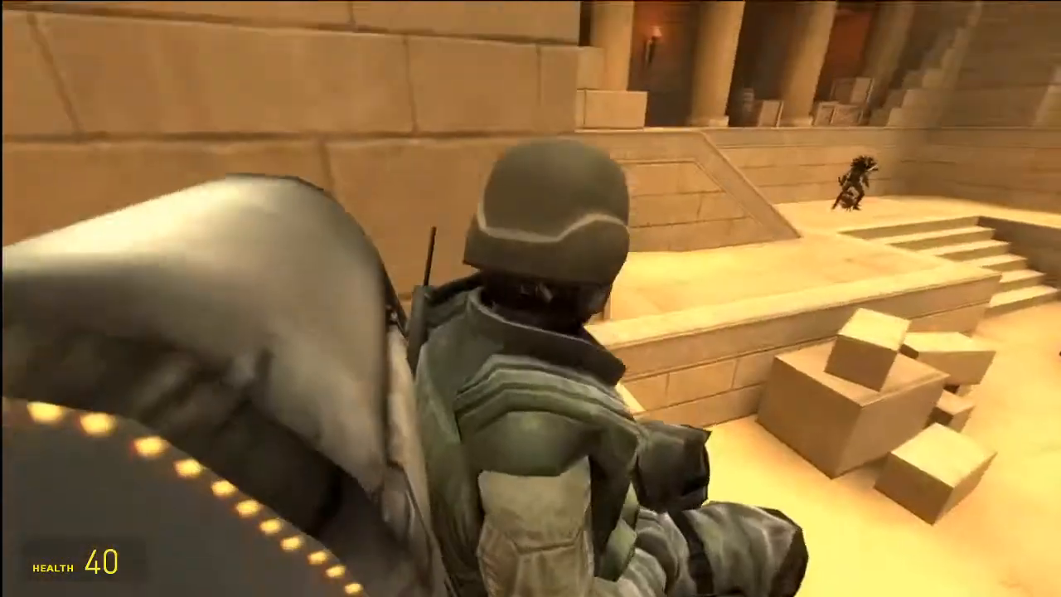
{"action": "mouse_move", "coordinate": [530, 299]}
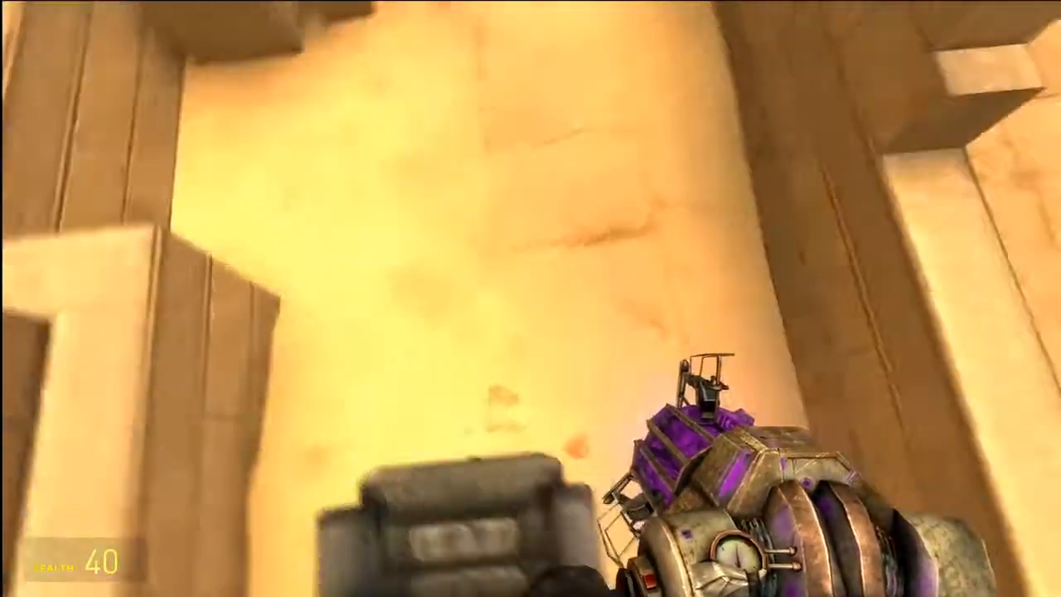
{"action": "mouse_move", "coordinate": [530, 299]}
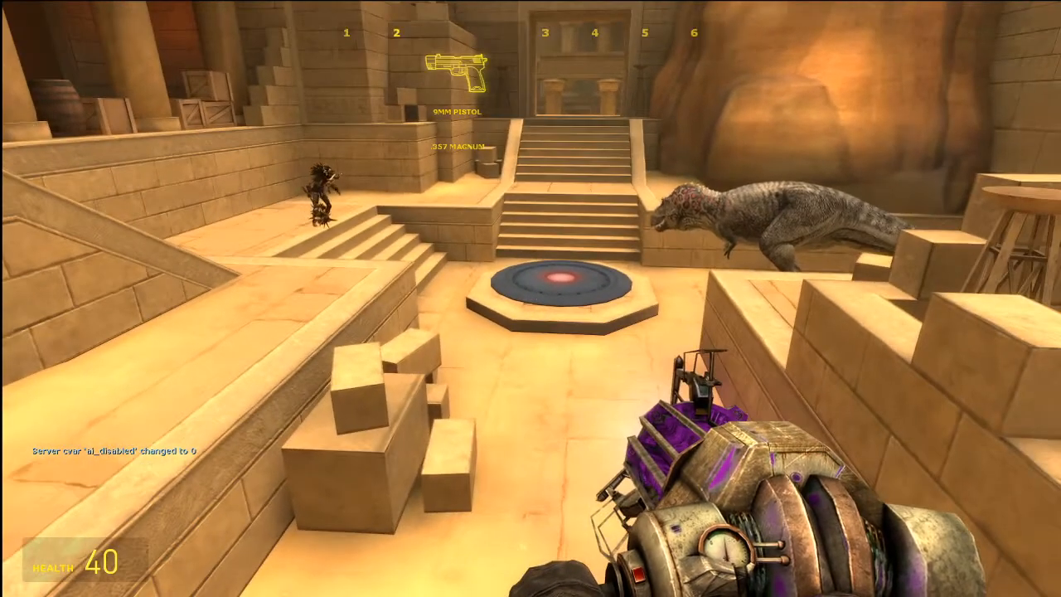
{"action": "mouse_move", "coordinate": [531, 299]}
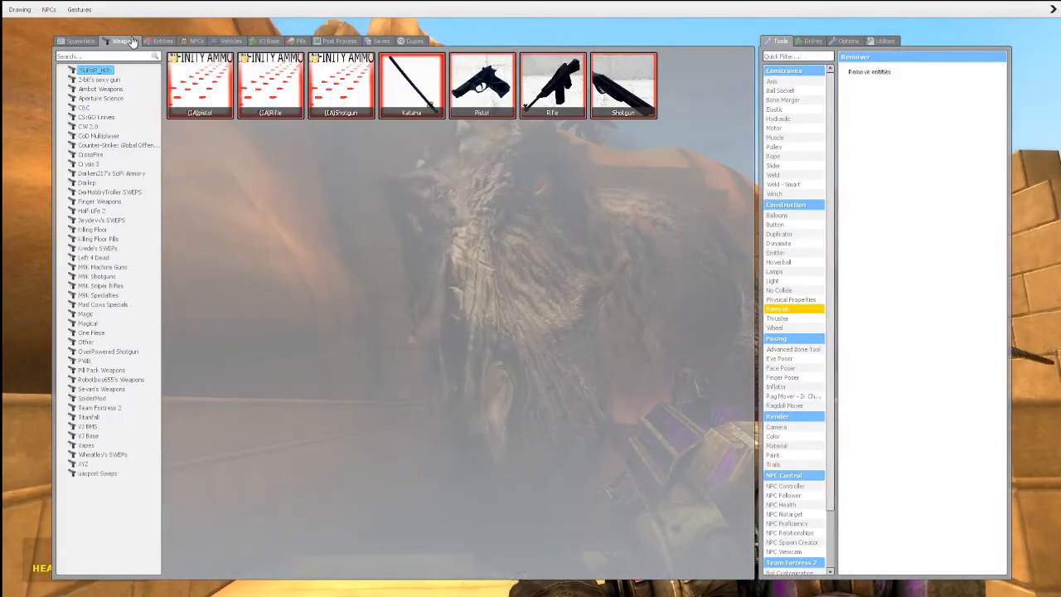
- Browse the energy weapon, shotgun and neighbouring weapon collections in the Weapons list
{"action": "left_click", "coordinate": [113, 175]}
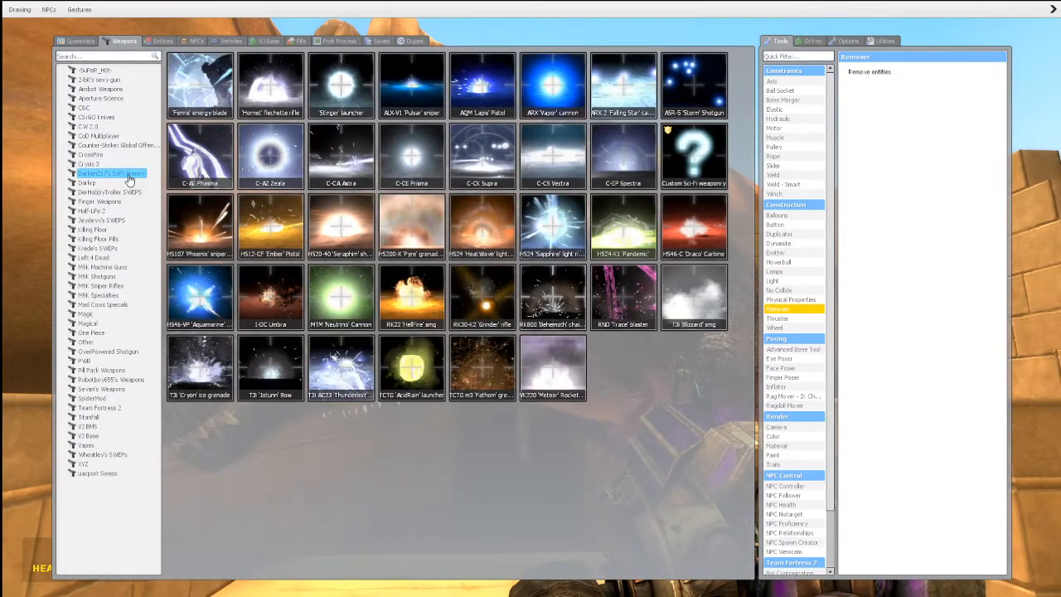
{"action": "left_click", "coordinate": [97, 275]}
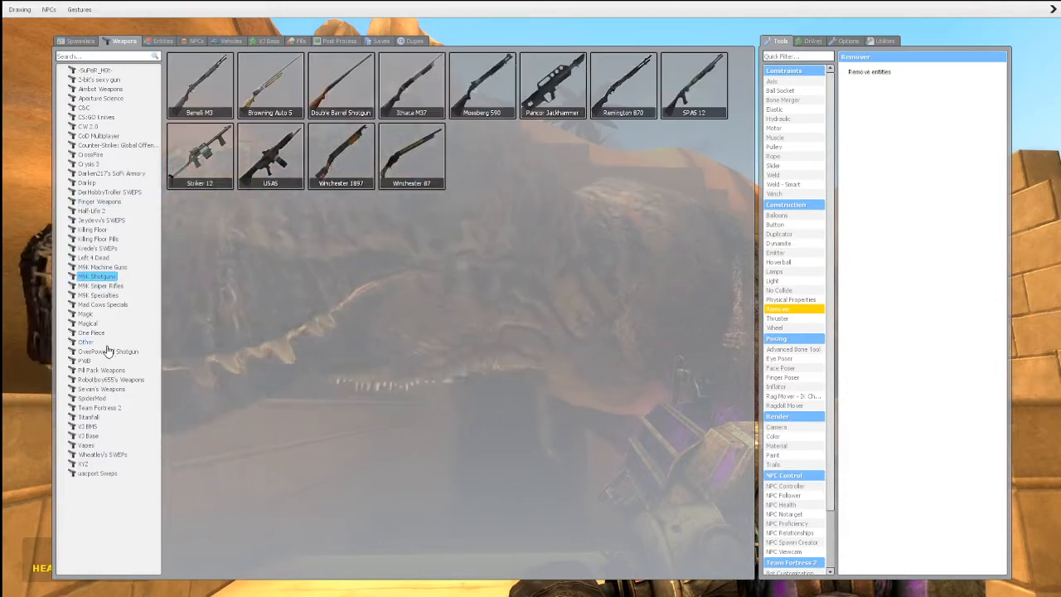
{"action": "left_click", "coordinate": [87, 342]}
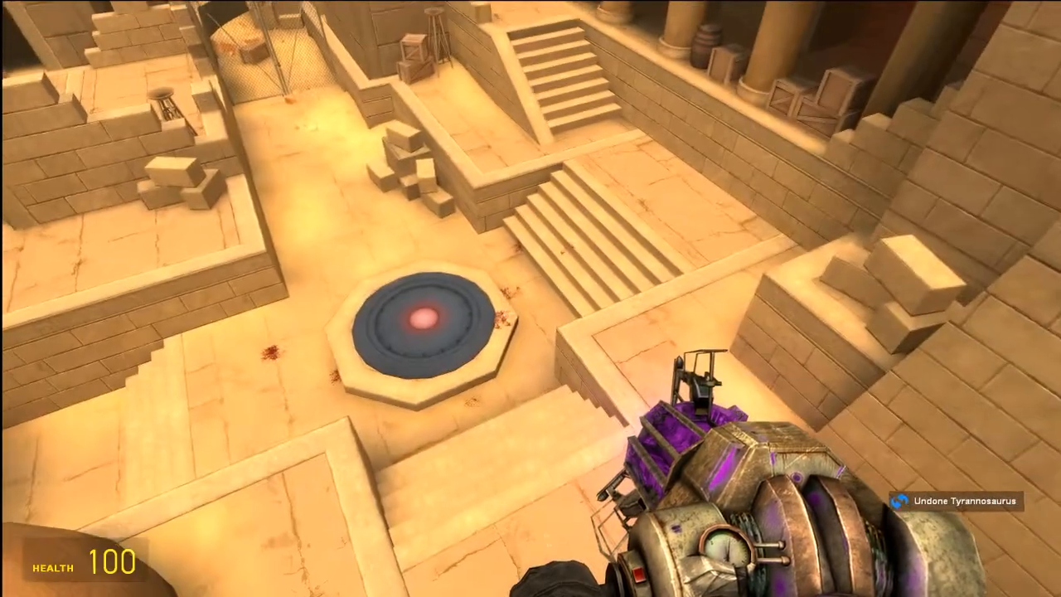
{"action": "mouse_move", "coordinate": [530, 298]}
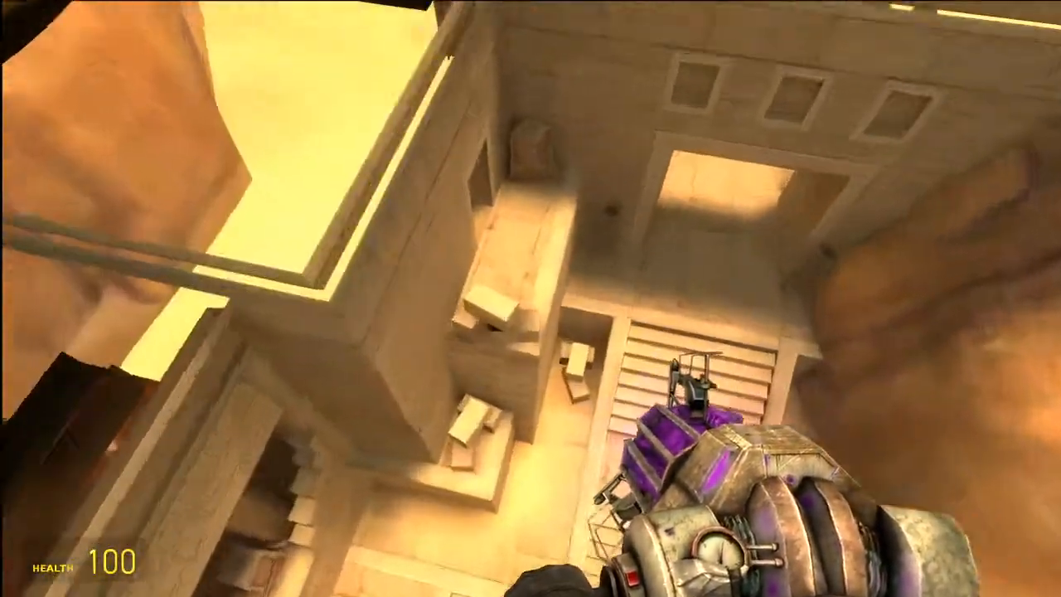
{"action": "mouse_move", "coordinate": [530, 299]}
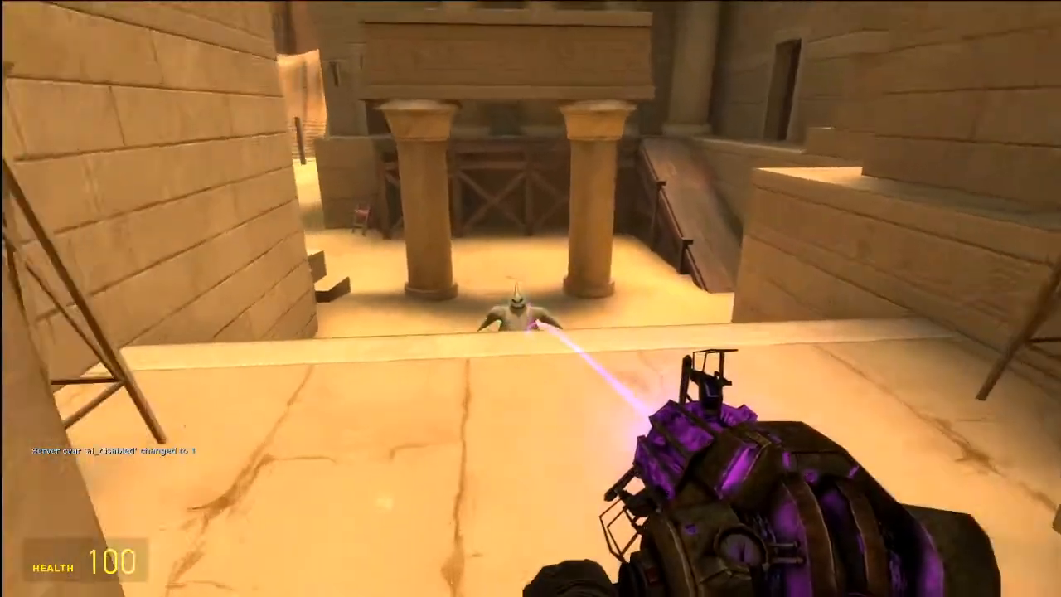
- Bring up the spawn menu to reach the NPC collections
{"action": "key", "text": "q"}
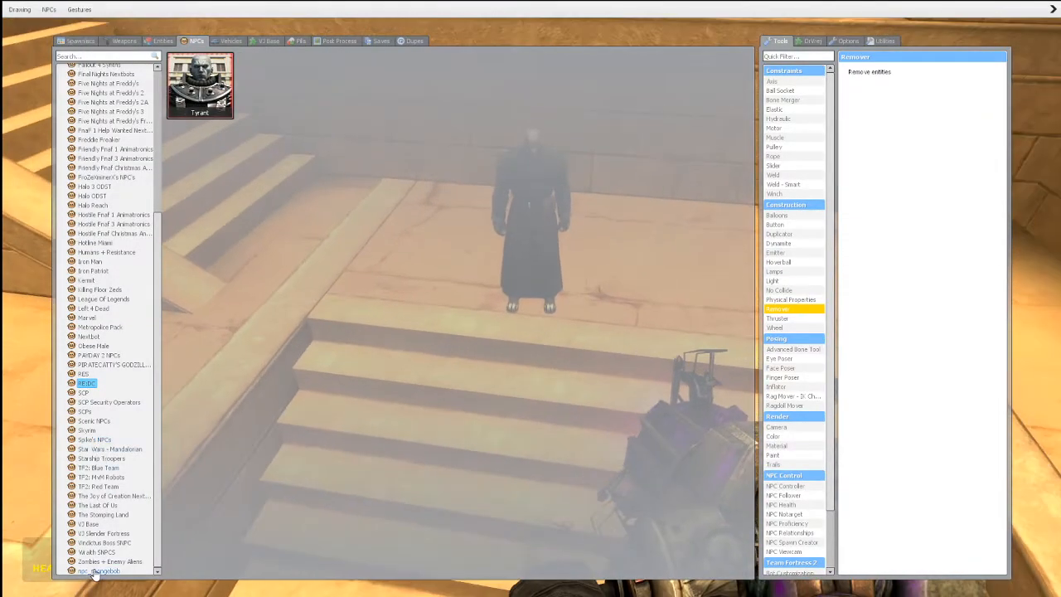
- Preview the alien bug, meme character, lone soldier, dragon, gnoll-and-wolf and zombie NPC collections
{"action": "left_click", "coordinate": [91, 524]}
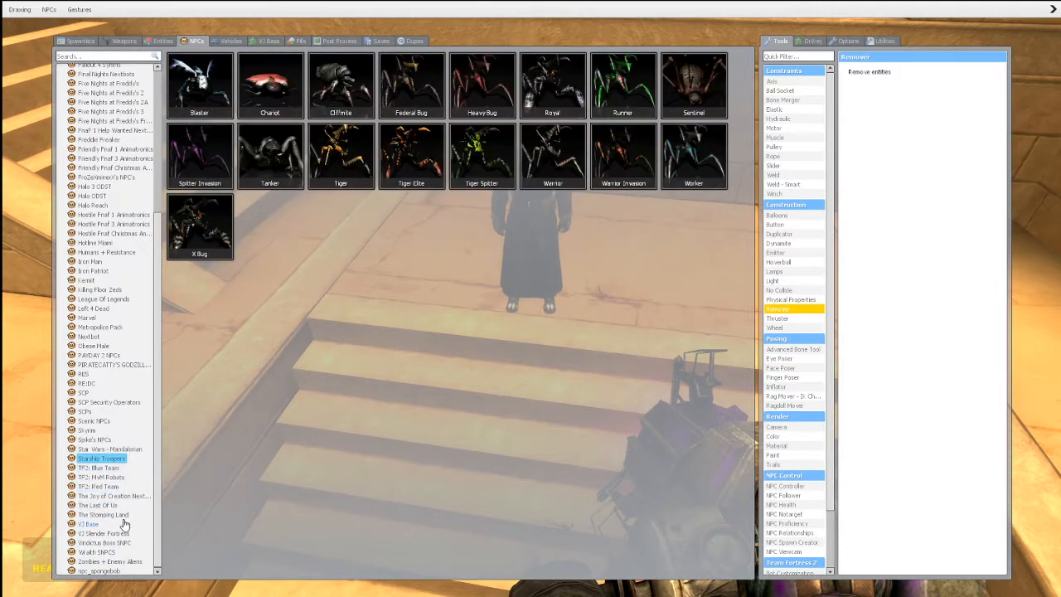
{"action": "left_click", "coordinate": [103, 534]}
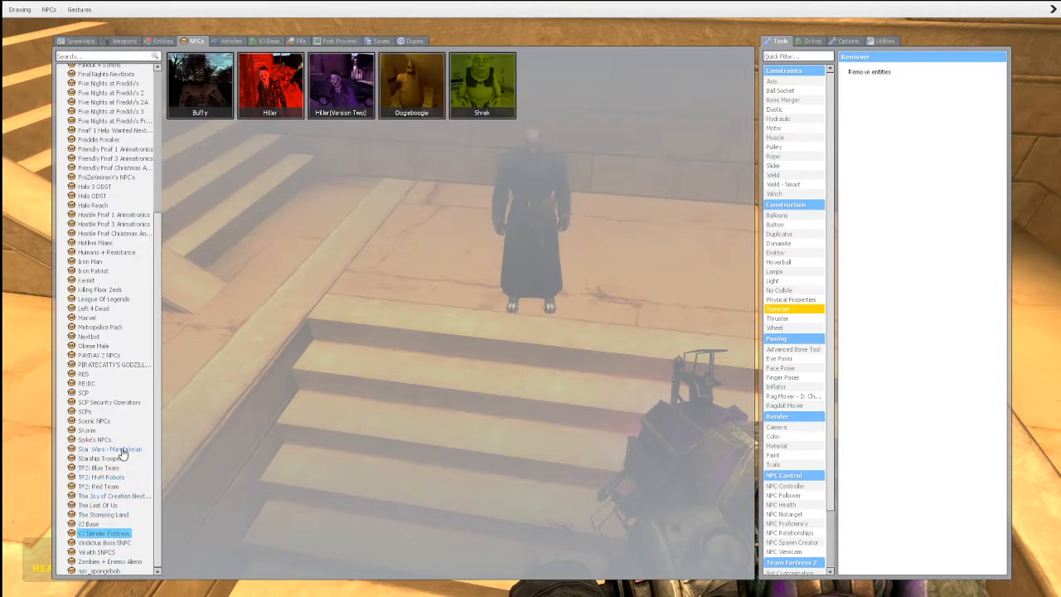
{"action": "left_click", "coordinate": [86, 381]}
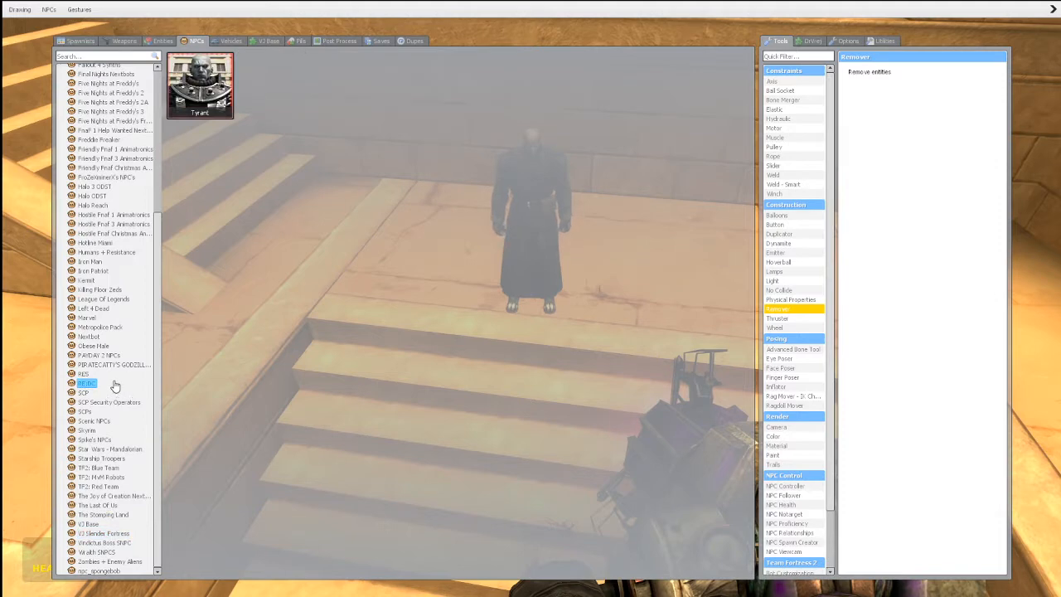
{"action": "left_click", "coordinate": [87, 429]}
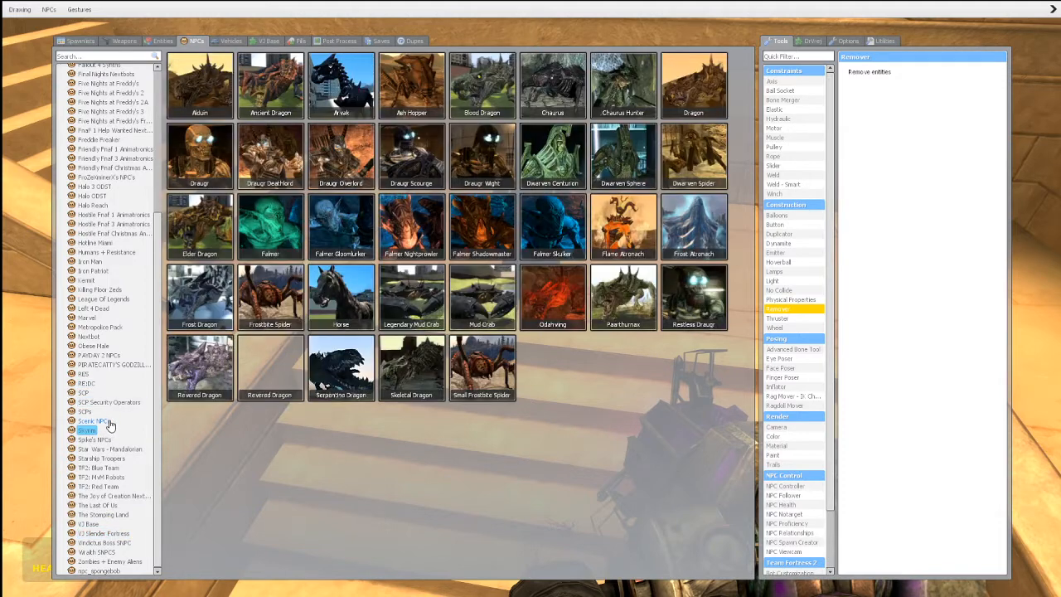
{"action": "left_click", "coordinate": [106, 542]}
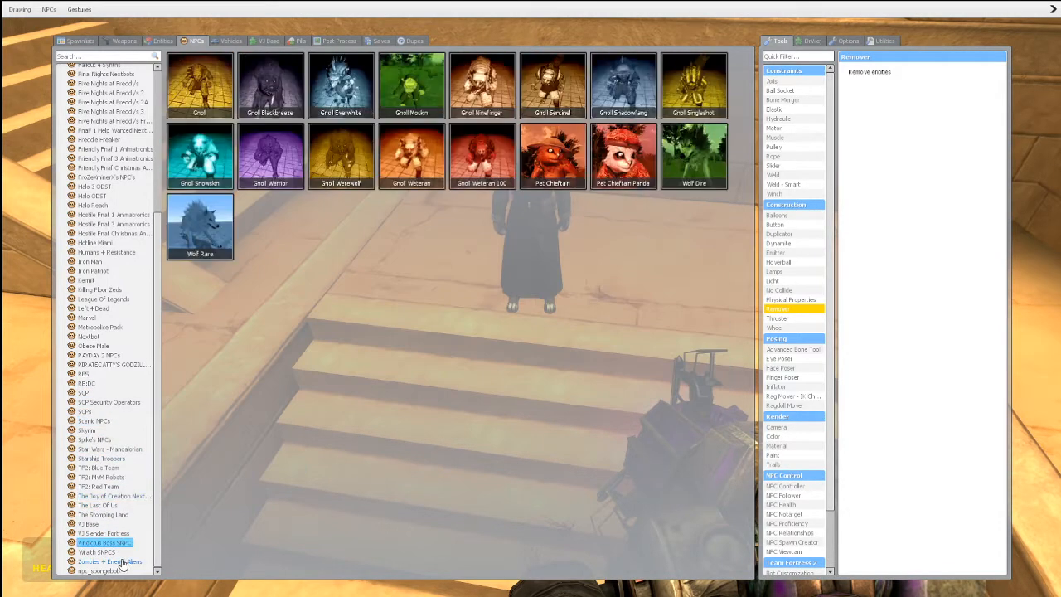
{"action": "left_click", "coordinate": [110, 560]}
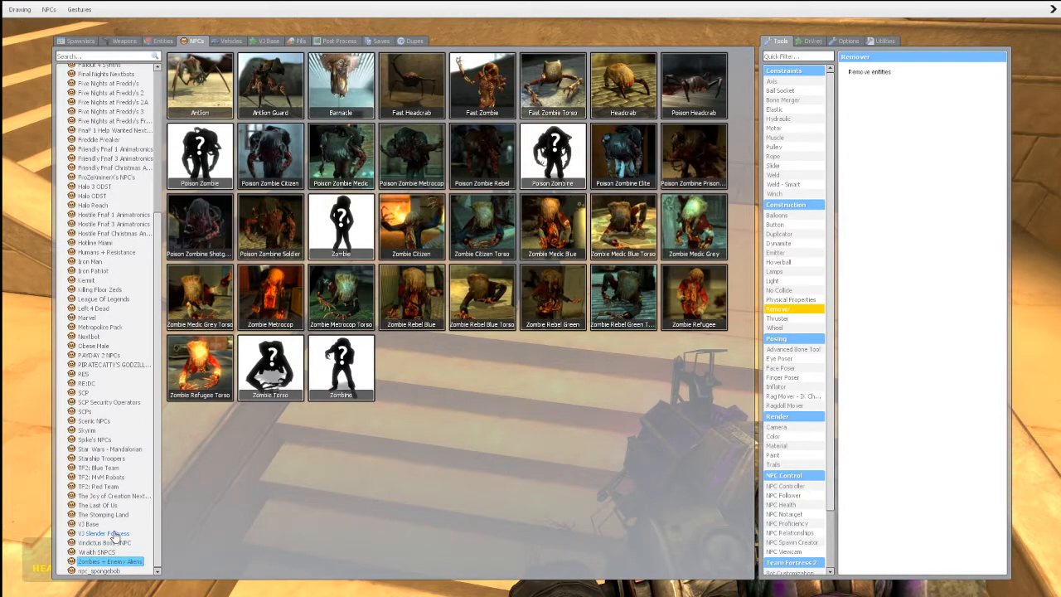
{"action": "left_click", "coordinate": [102, 534]}
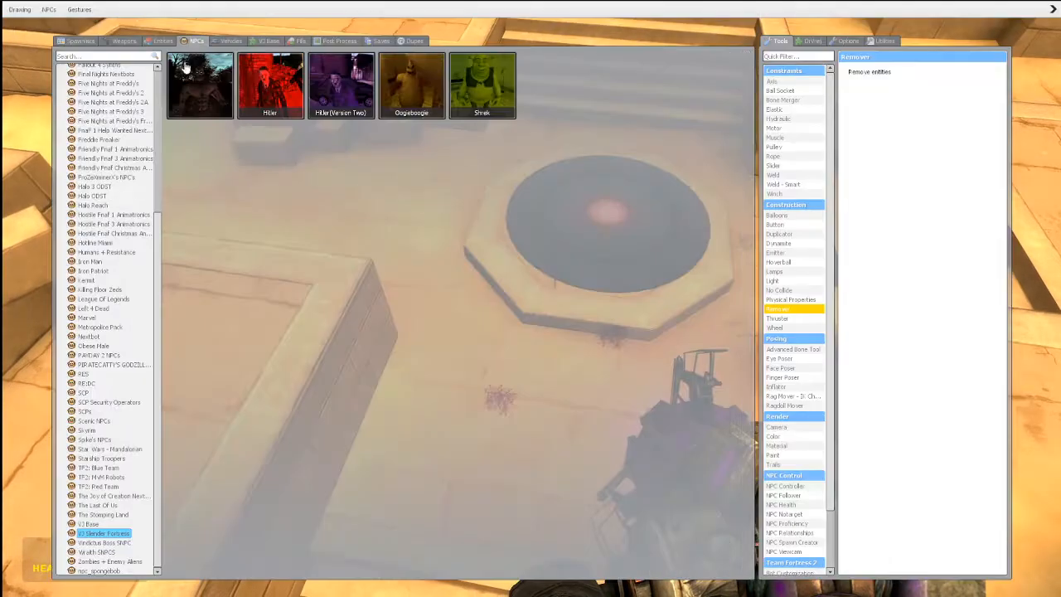
- Preview the Team Fortress 2 mercenaries, a two-NPC collection and the lone soldier NPC
{"action": "left_click", "coordinate": [99, 488]}
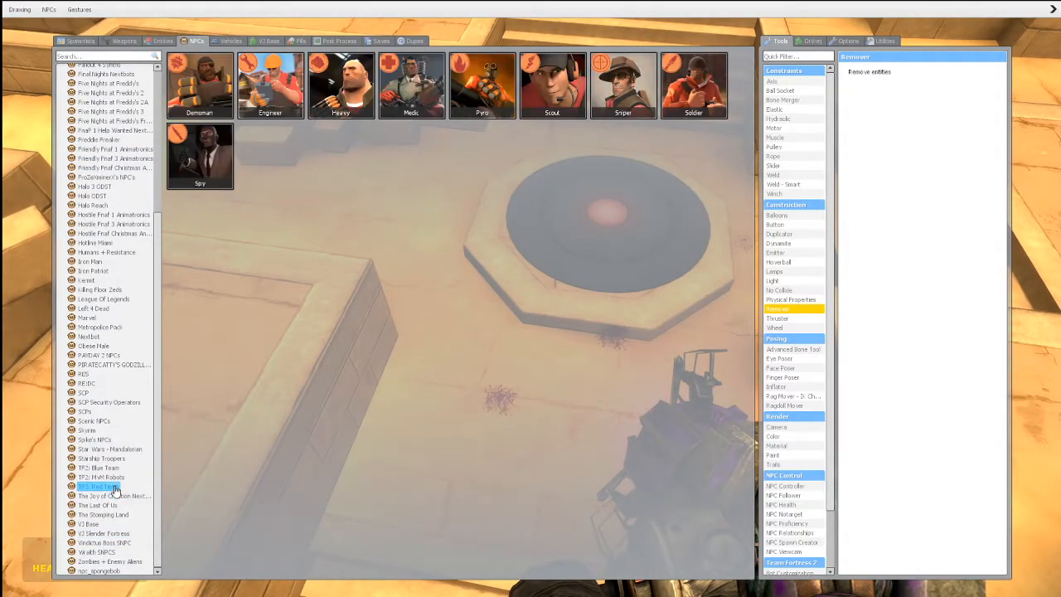
{"action": "left_click", "coordinate": [92, 439]}
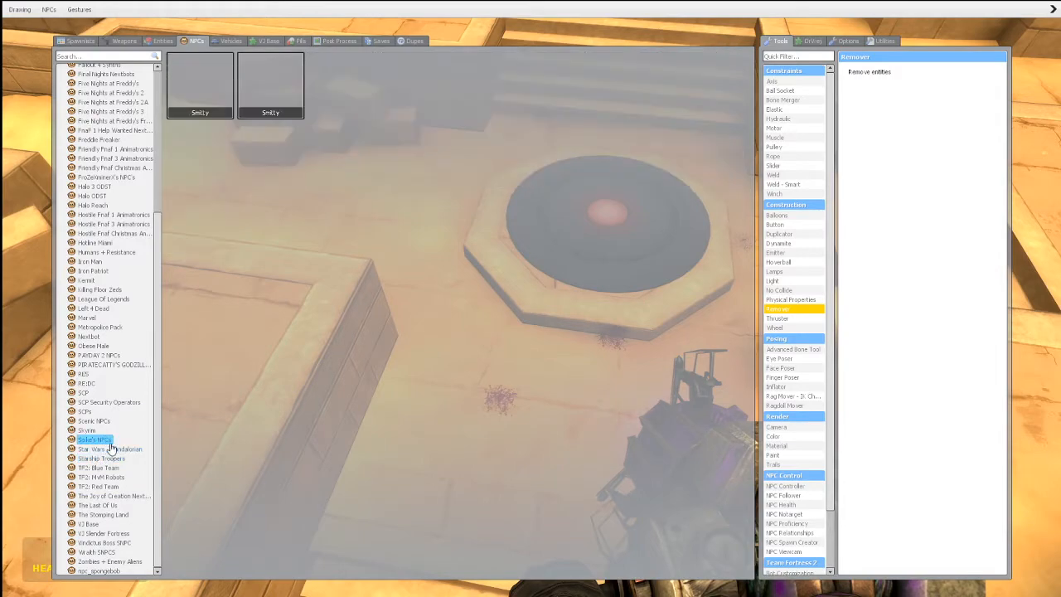
{"action": "left_click", "coordinate": [86, 431]}
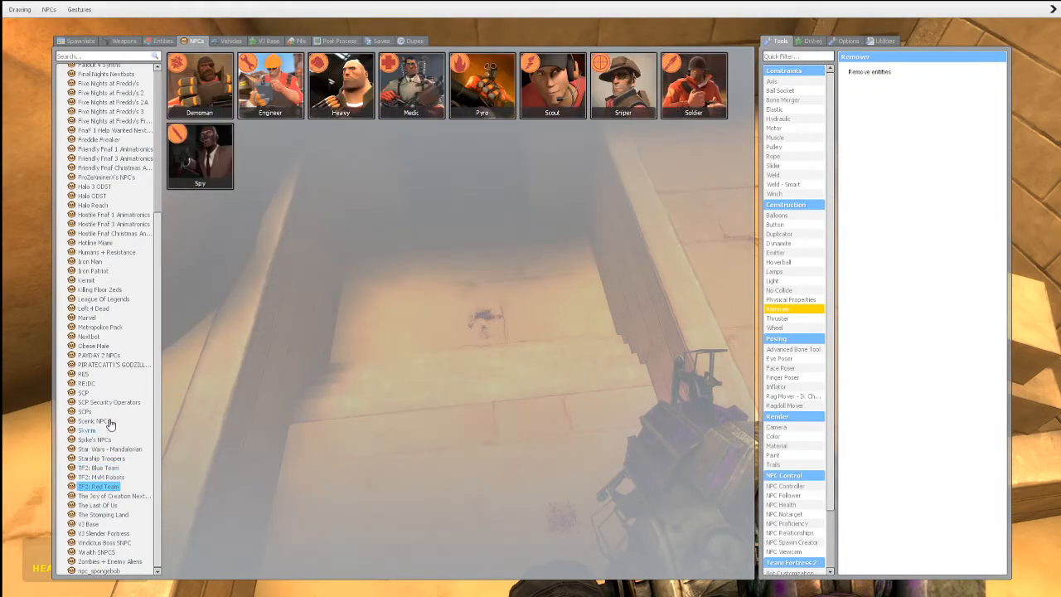
{"action": "left_click", "coordinate": [86, 383]}
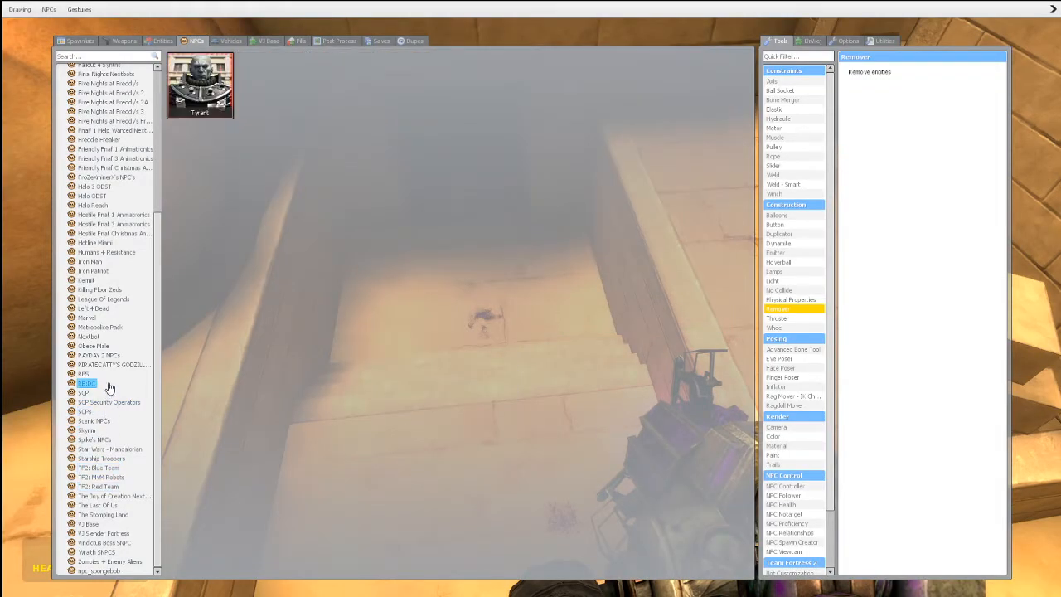
{"action": "left_click", "coordinate": [87, 383]}
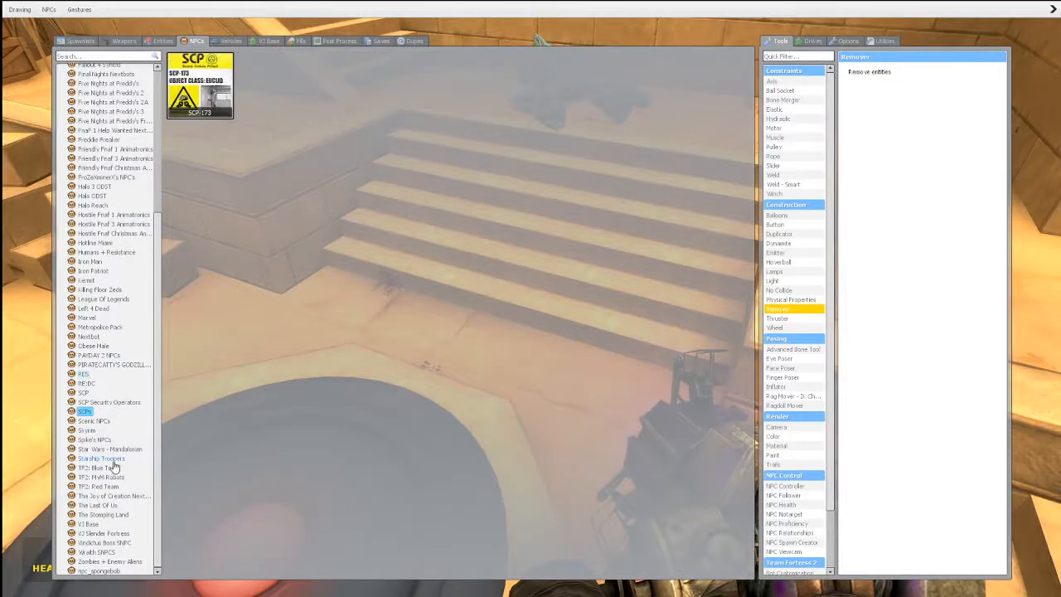
- Preview the two-NPC collection, a single-NPC collection and the dinosaur collection
{"action": "left_click", "coordinate": [93, 439]}
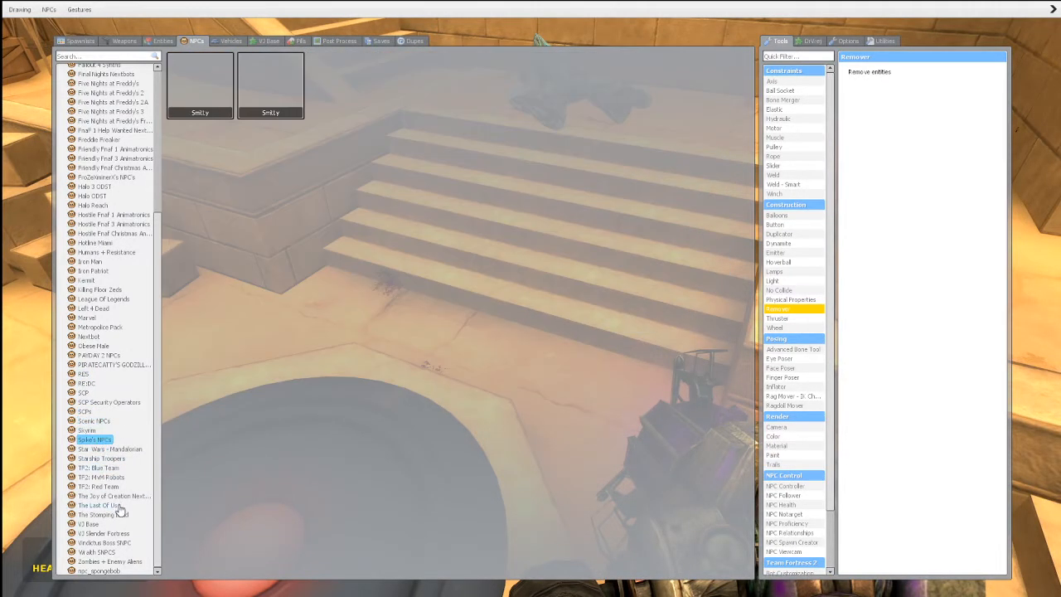
{"action": "left_click", "coordinate": [97, 468]}
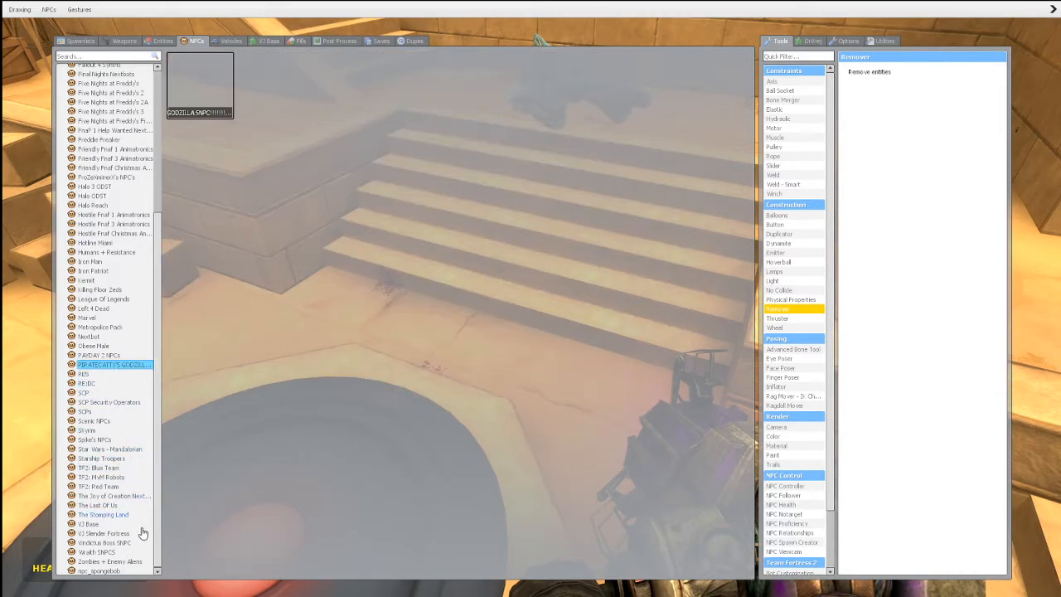
{"action": "left_click", "coordinate": [103, 514]}
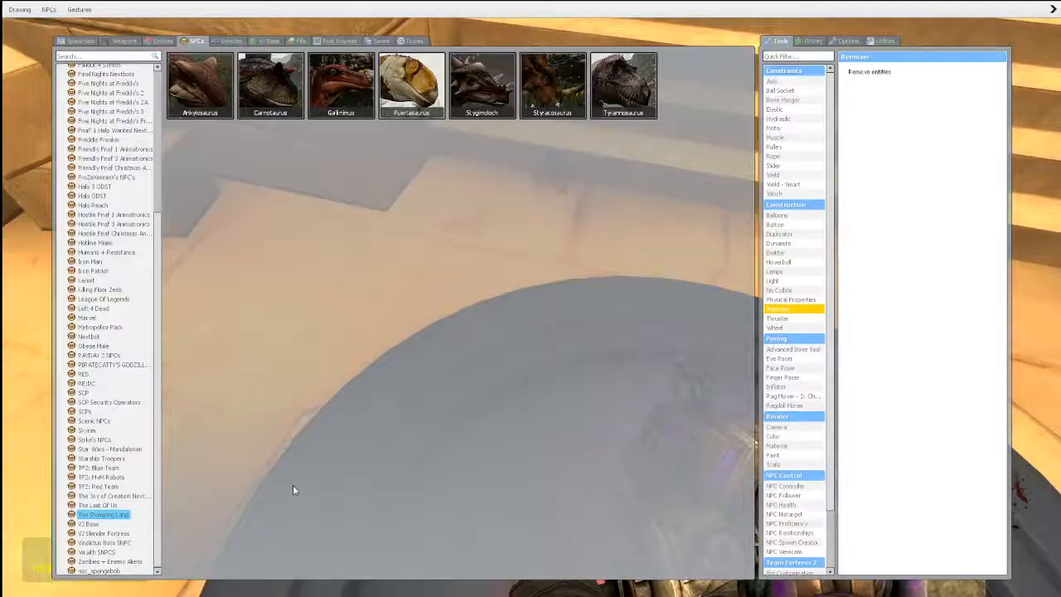
- Switch from the dinosaurs to the soldier NPC category in the spawn list
{"action": "left_click", "coordinate": [99, 478]}
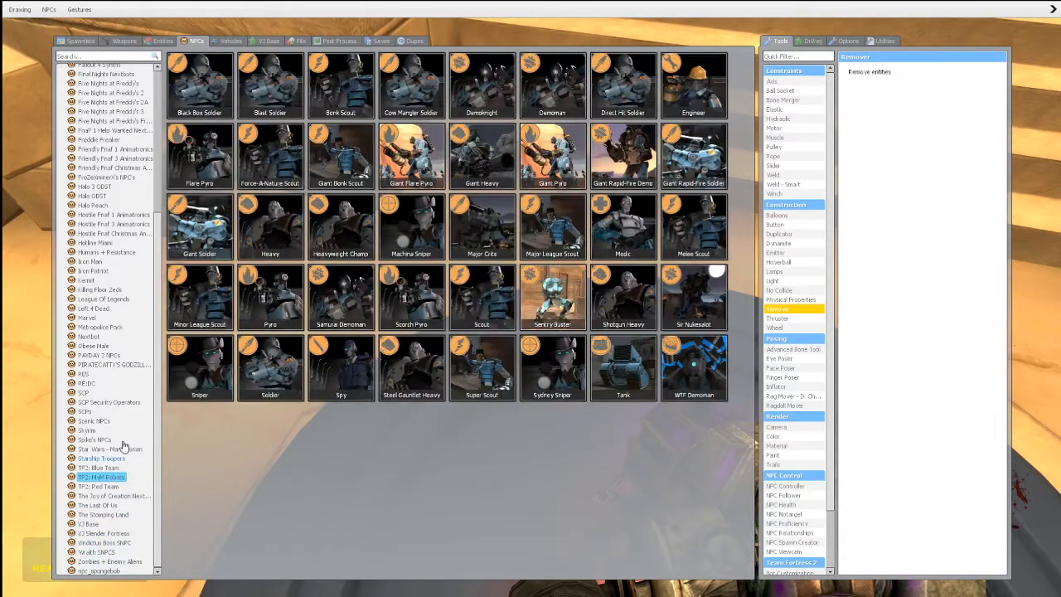
{"action": "left_click", "coordinate": [86, 383]}
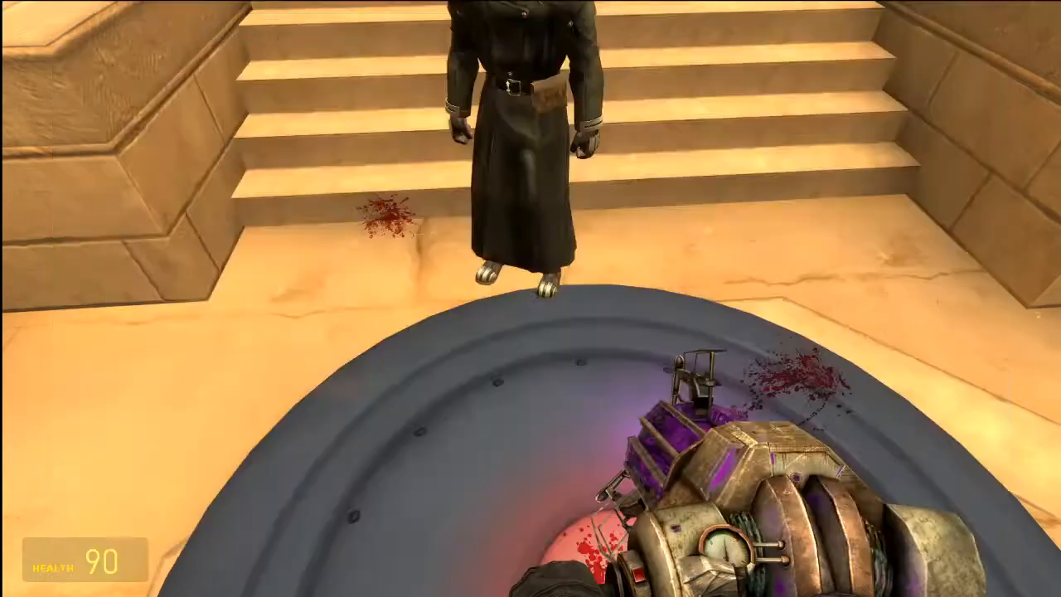
{"action": "mouse_move", "coordinate": [531, 299]}
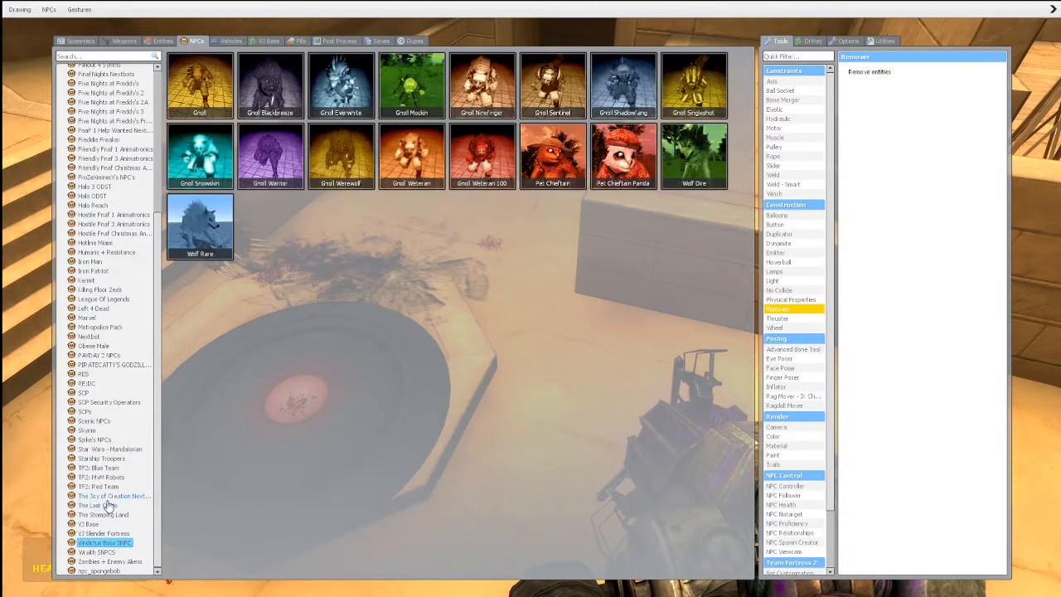
- Preview the BLU mercenary, alien bug, citizen and single-NPC packs, then spawn an officer NPC
{"action": "left_click", "coordinate": [101, 534]}
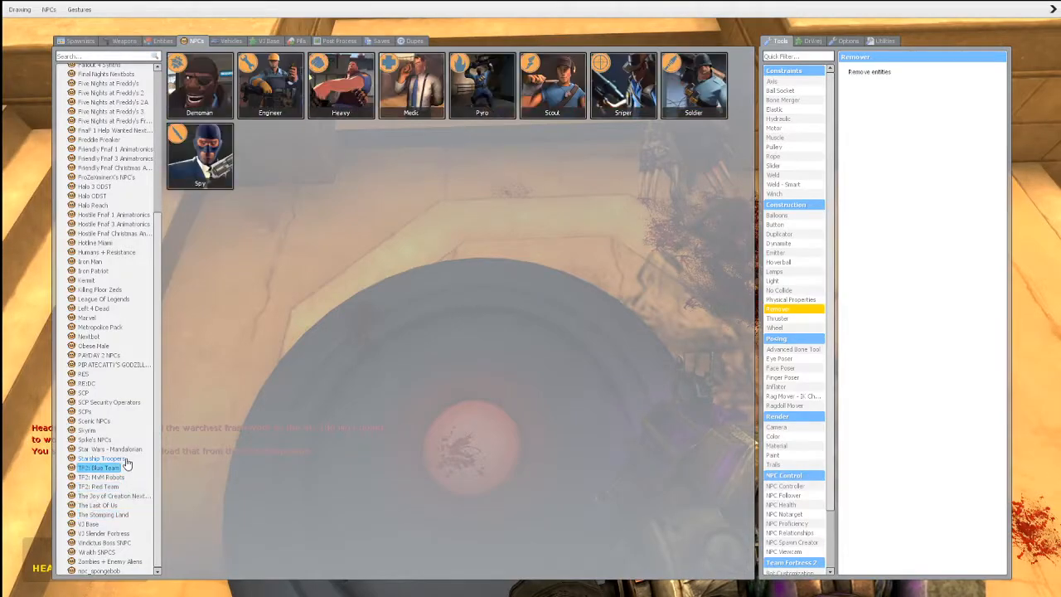
{"action": "left_click", "coordinate": [103, 457]}
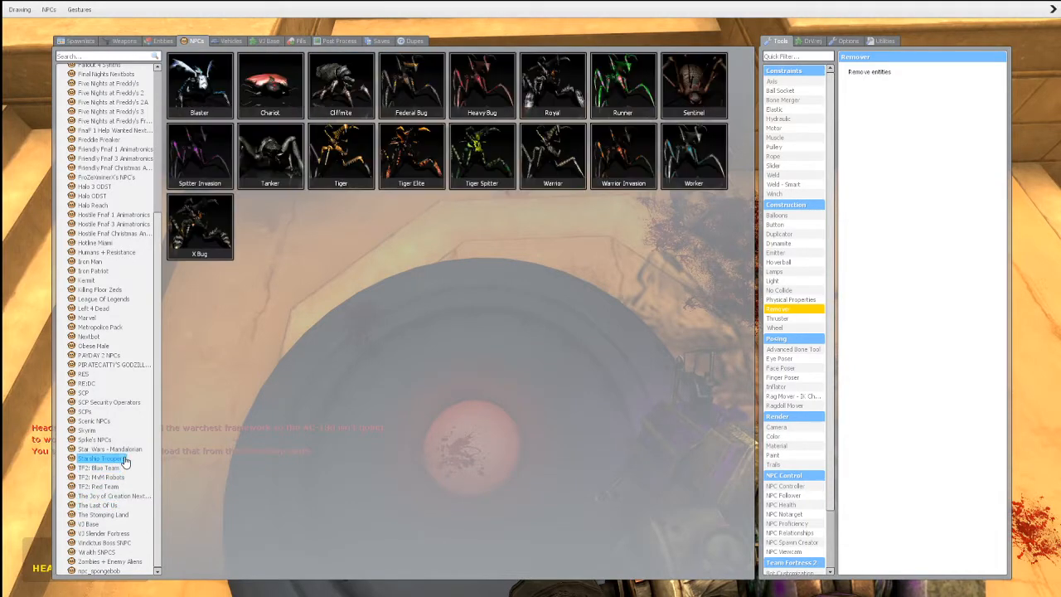
{"action": "left_click", "coordinate": [93, 421]}
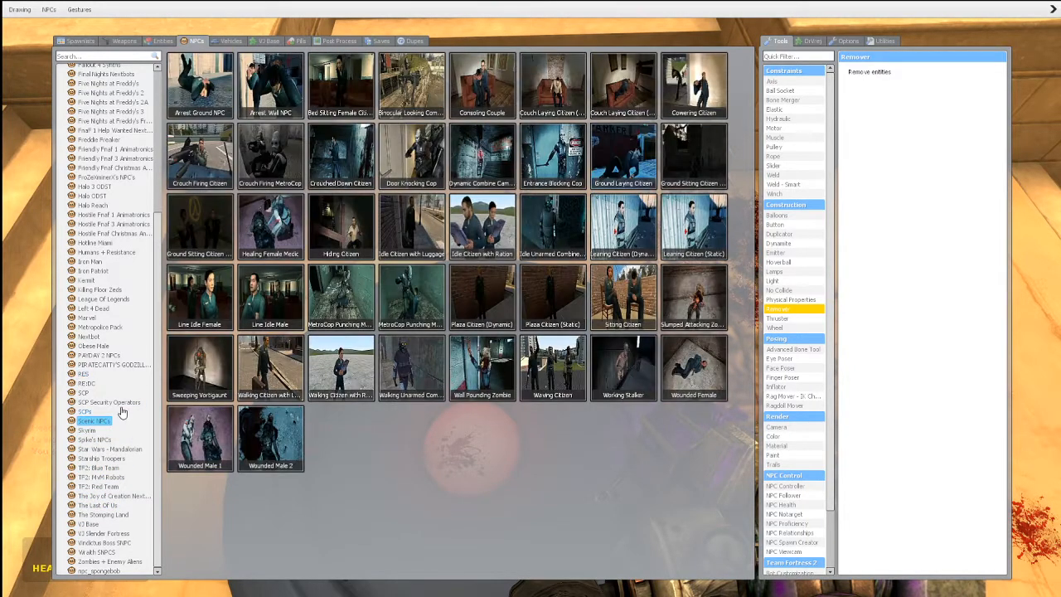
{"action": "left_click", "coordinate": [113, 365]}
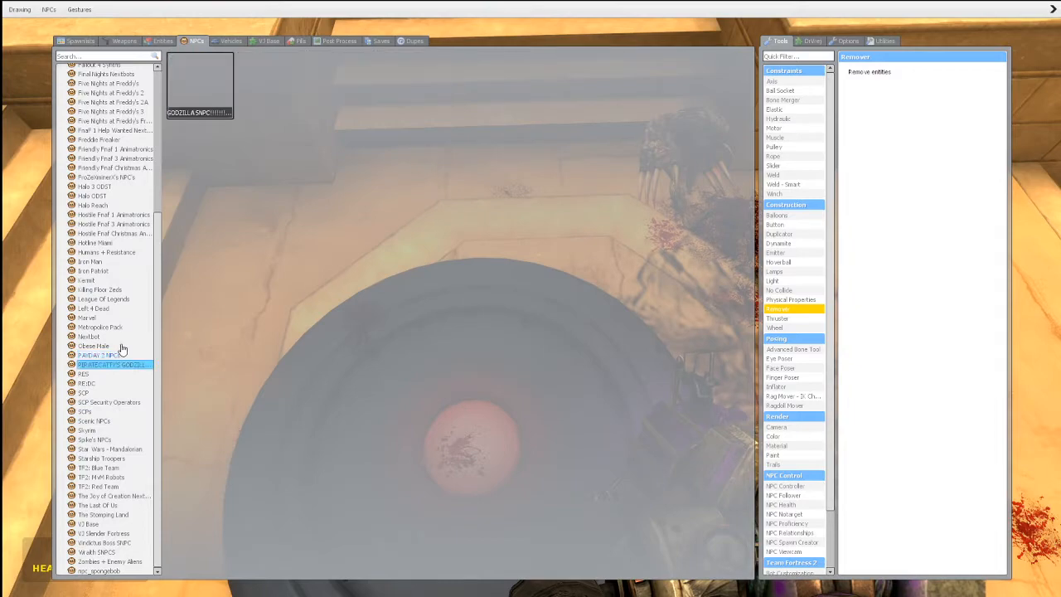
{"action": "left_click", "coordinate": [92, 347]}
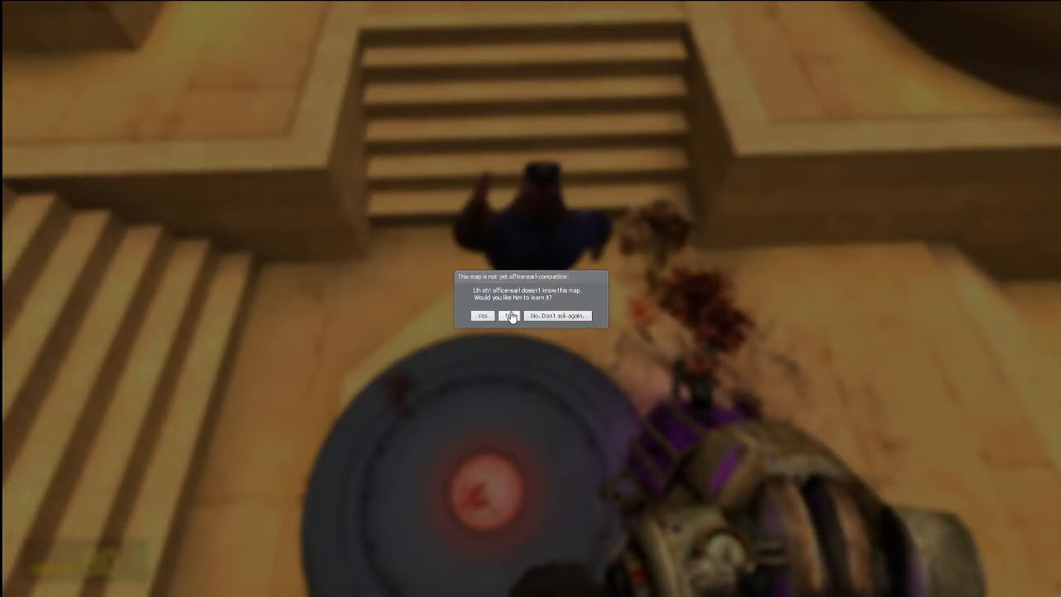
- Answer the navmesh map-preparation question and dismiss the follow-up warning
{"action": "left_click", "coordinate": [484, 315]}
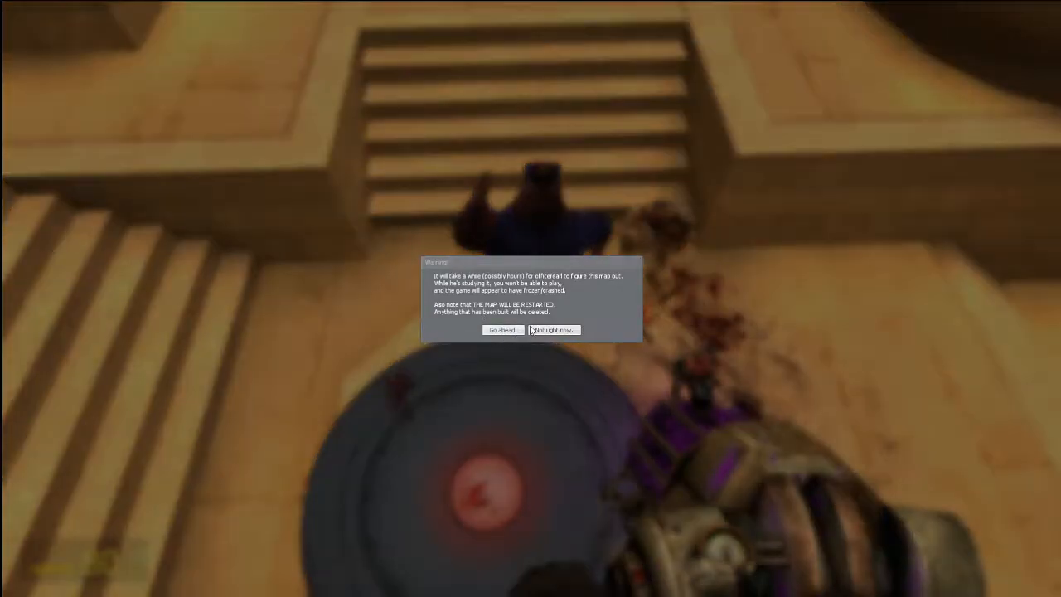
{"action": "left_click", "coordinate": [554, 328]}
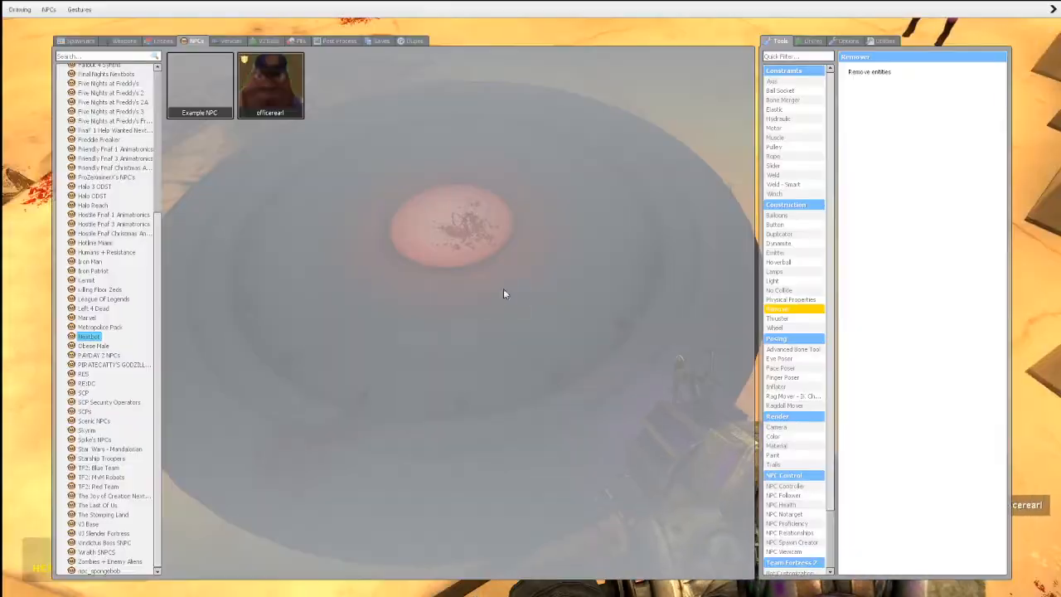
- Preview the ghost, Godzilla, SCP security operator, citizen and Shrek-and-Buffy NPC packs
{"action": "left_click", "coordinate": [48, 10]}
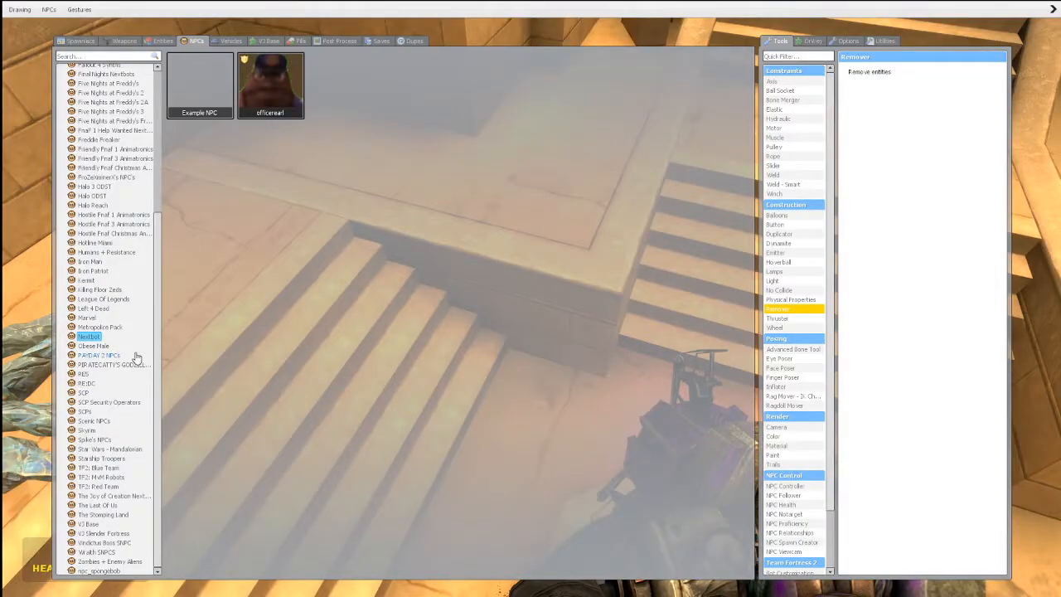
{"action": "left_click", "coordinate": [93, 347]}
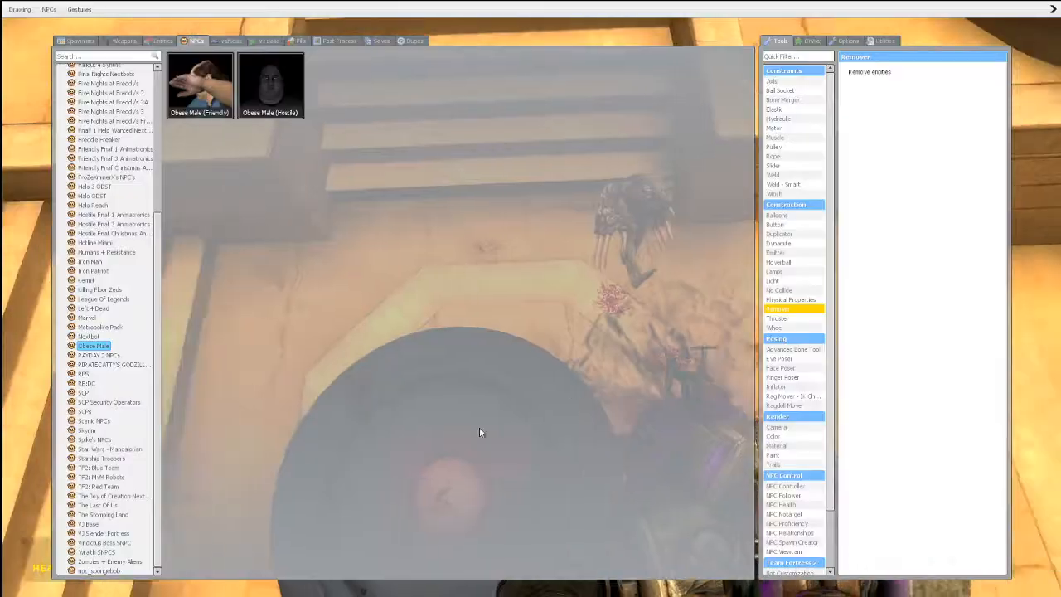
{"action": "left_click", "coordinate": [108, 365]}
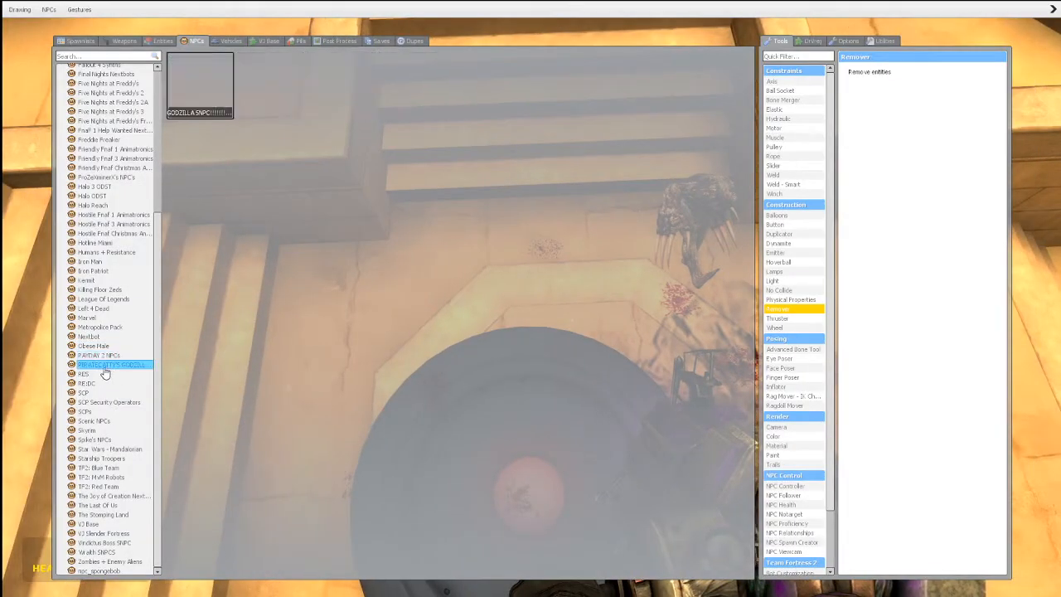
{"action": "left_click", "coordinate": [107, 403]}
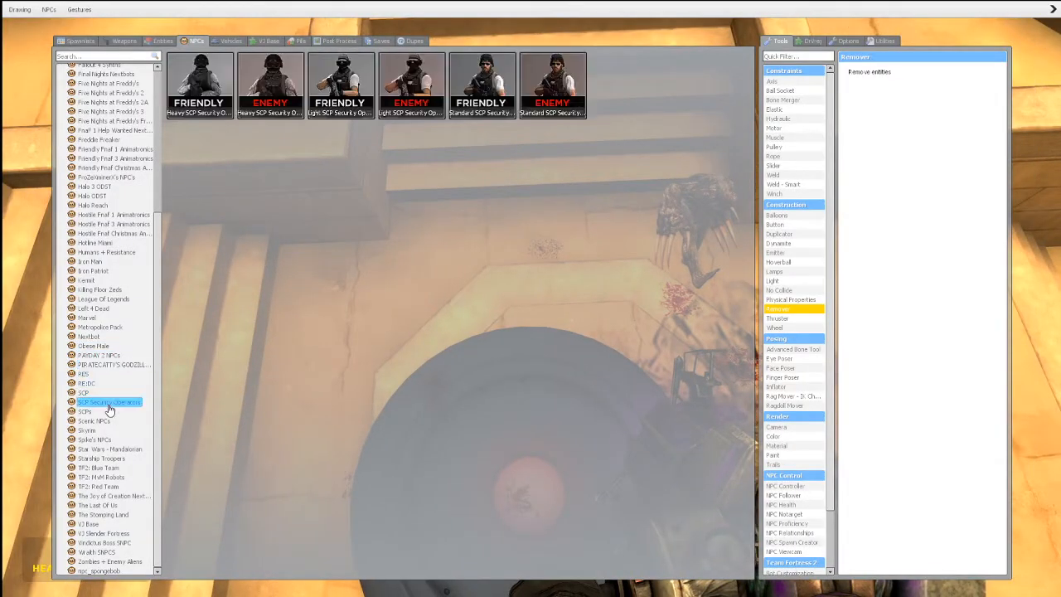
{"action": "left_click", "coordinate": [93, 421]}
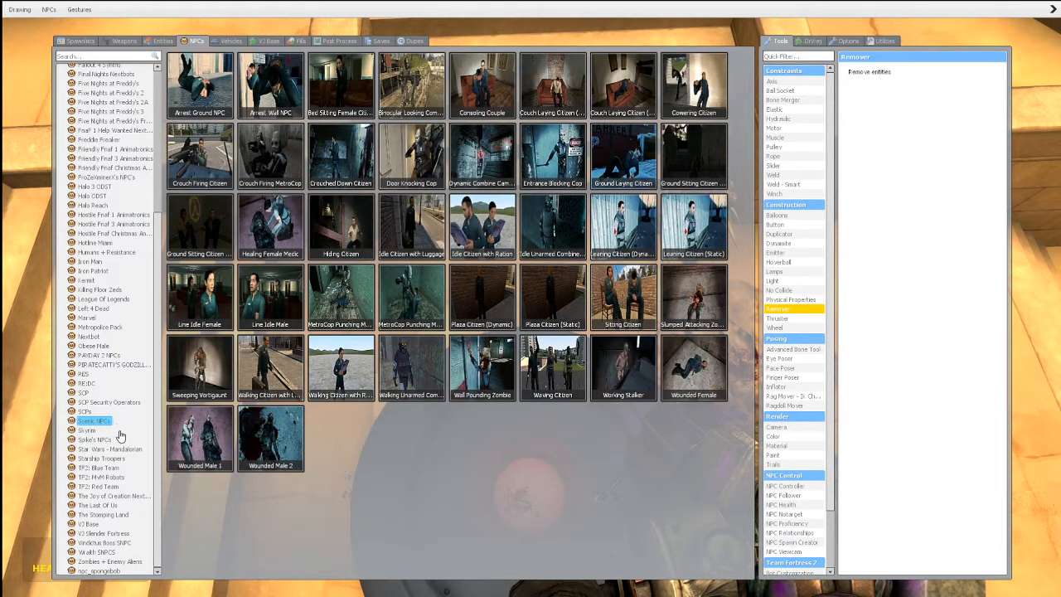
{"action": "left_click", "coordinate": [101, 534]}
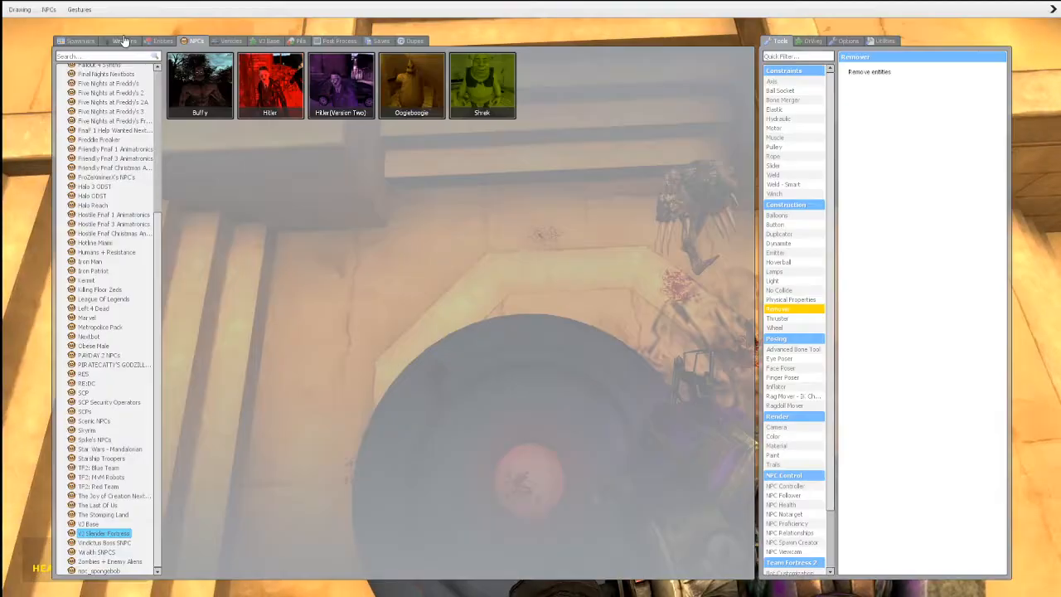
- Equip a rifle from the pipe-bomb weapon category in the Weapons collections
{"action": "left_click", "coordinate": [124, 40]}
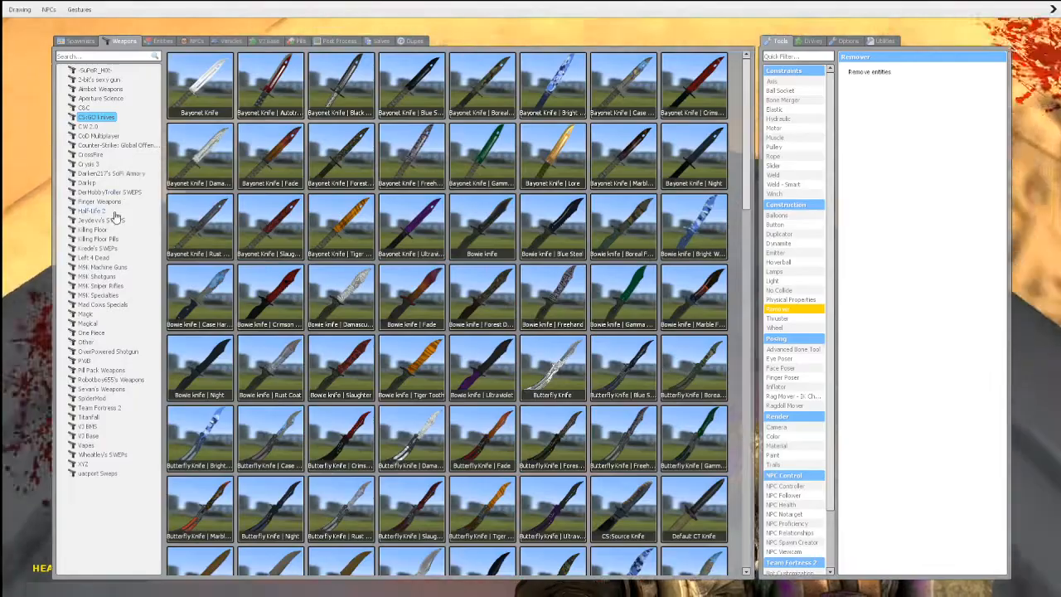
{"action": "left_click", "coordinate": [93, 229]}
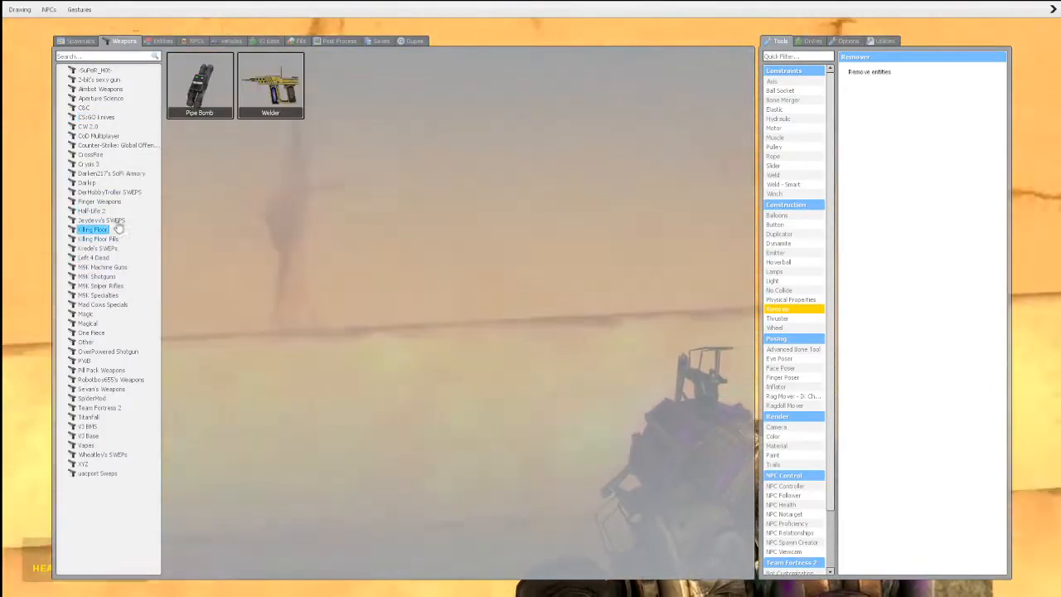
{"action": "left_click", "coordinate": [113, 174]}
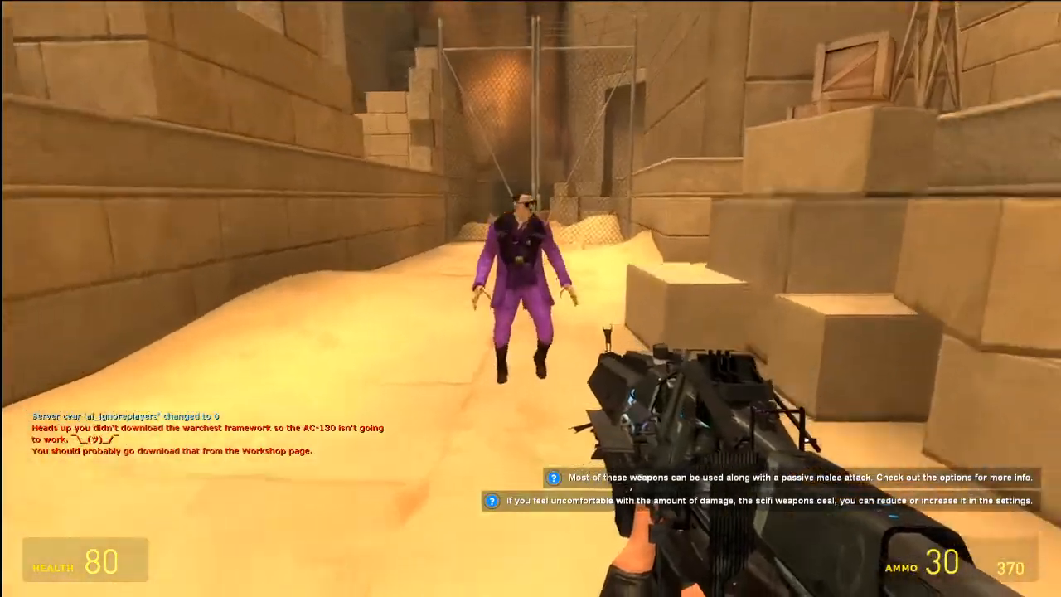
- Shoot the purple-suited NPC with the rifle in the desert corridors
{"action": "left_click", "coordinate": [531, 299]}
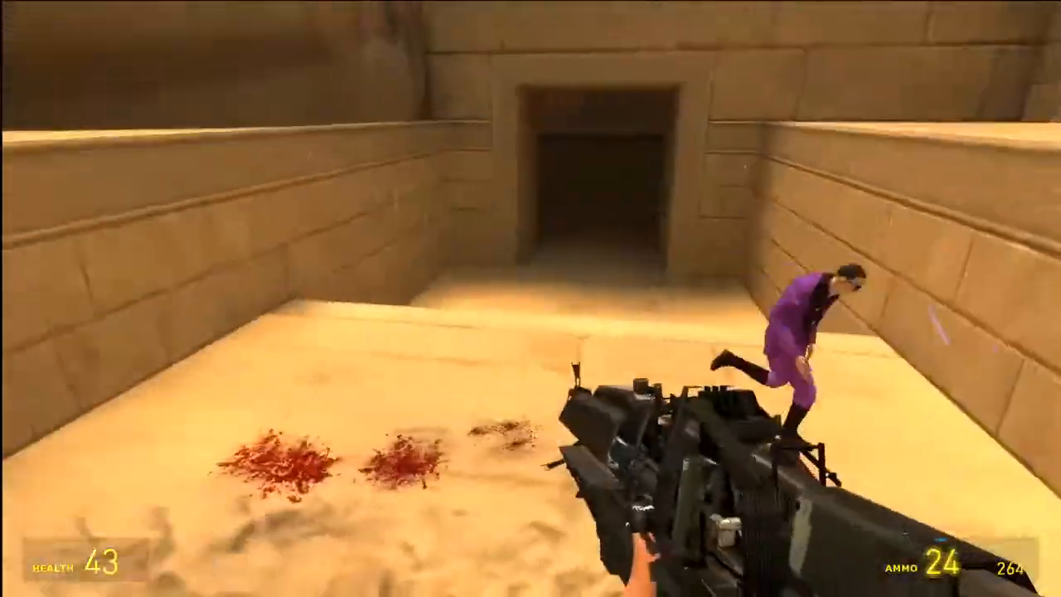
{"action": "left_click", "coordinate": [530, 298]}
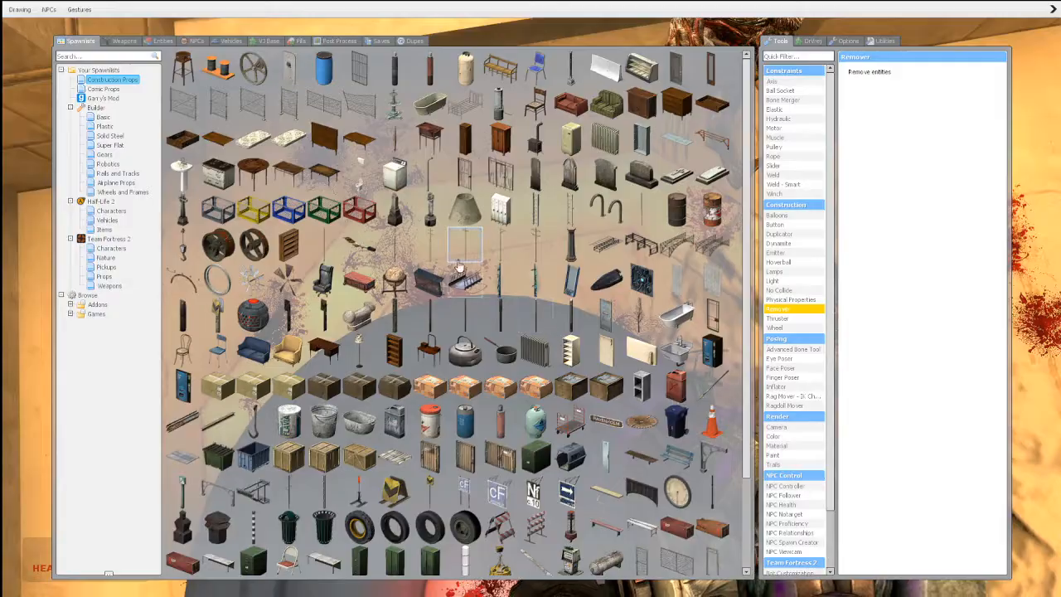
- Browse the Team Fortress 2 spawnlist, then enable Ignore Players from the NPCs menu
{"action": "left_click", "coordinate": [109, 249]}
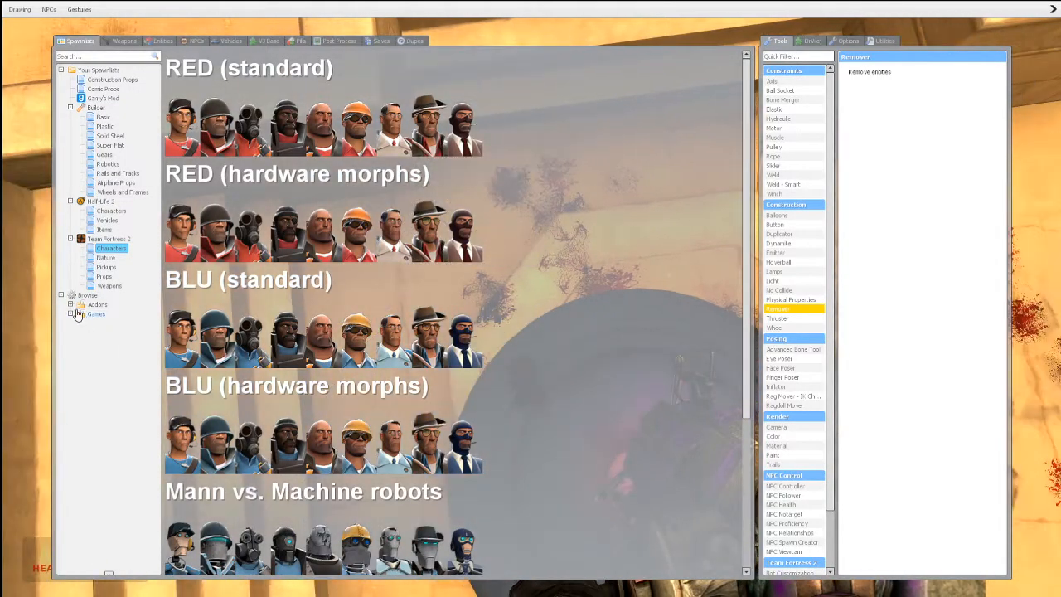
{"action": "left_click", "coordinate": [71, 305]}
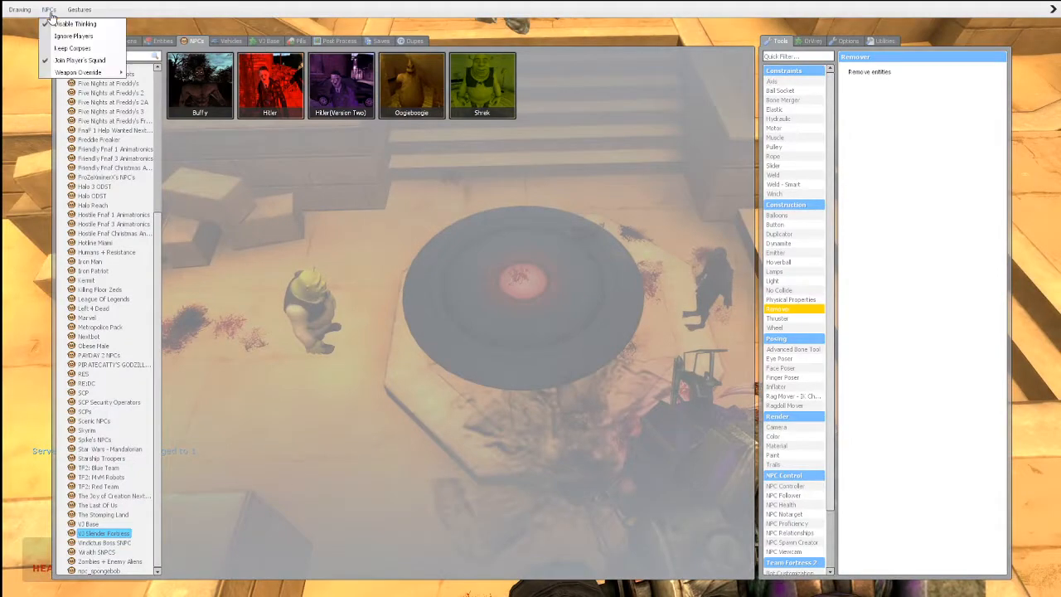
{"action": "left_click", "coordinate": [20, 10]}
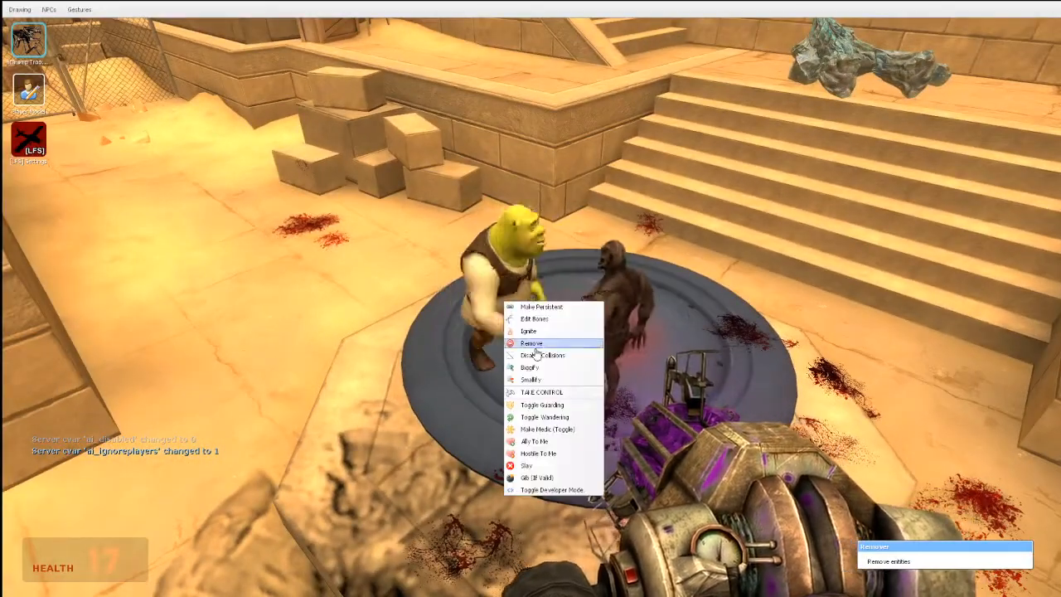
{"action": "mouse_move", "coordinate": [530, 368]}
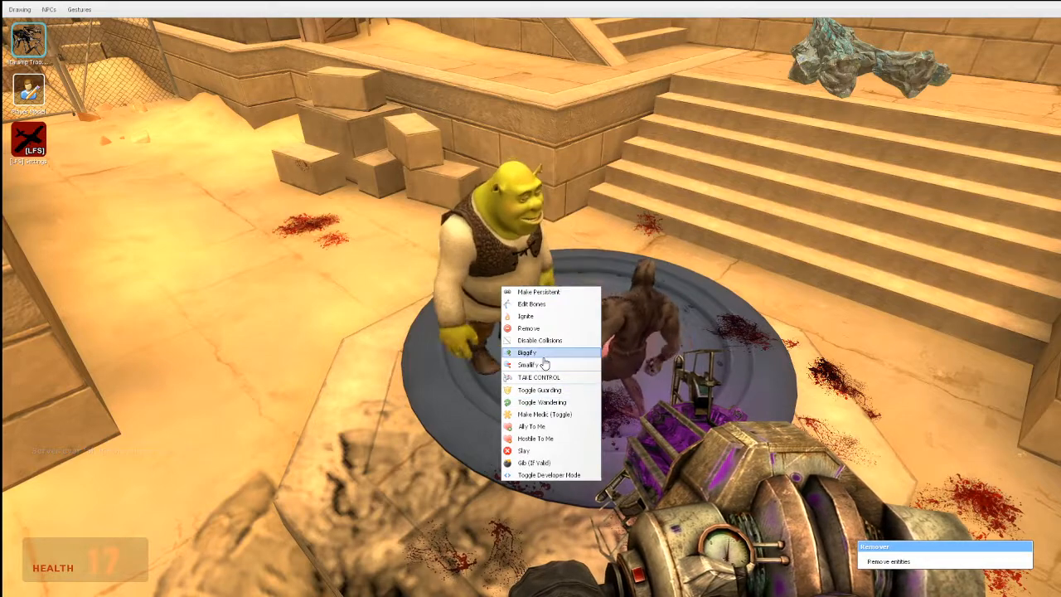
- Biggify Shrek twice and set him Hostile To Me from the context menu
{"action": "left_click", "coordinate": [528, 352]}
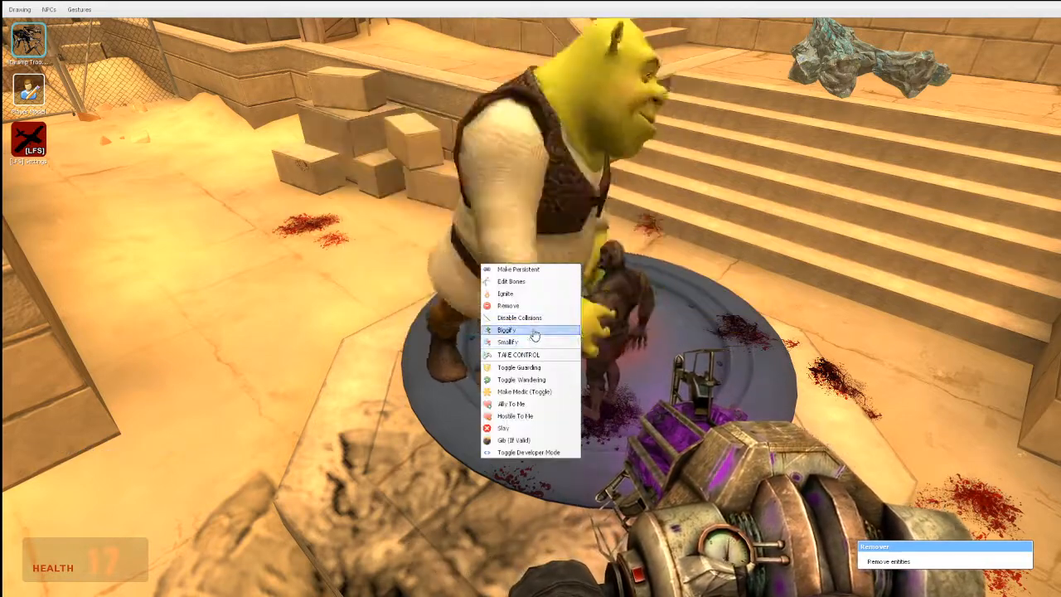
{"action": "left_click", "coordinate": [508, 330]}
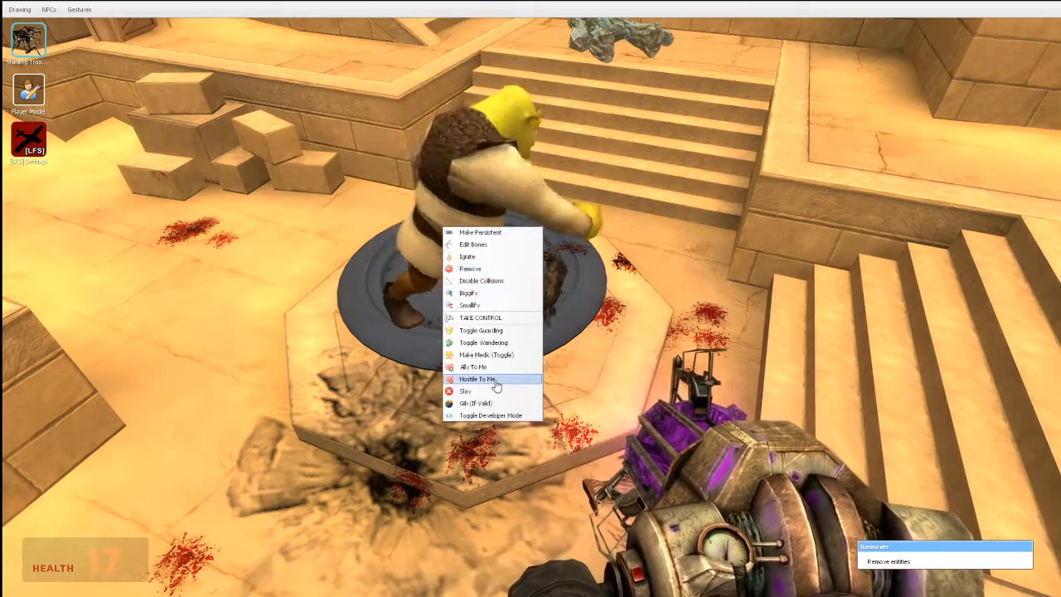
{"action": "left_click", "coordinate": [475, 378]}
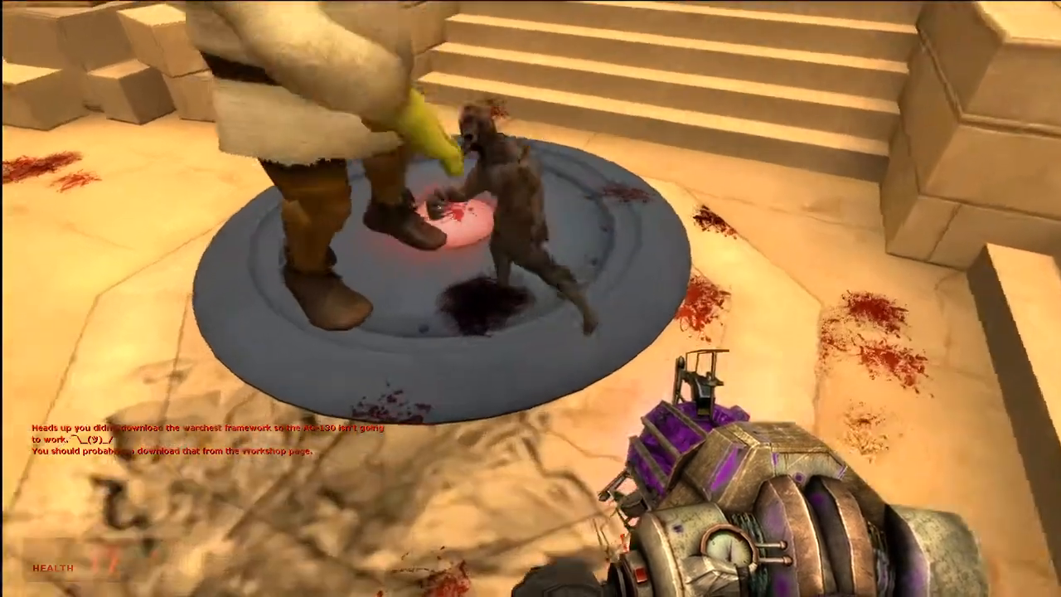
{"action": "mouse_move", "coordinate": [605, 295]}
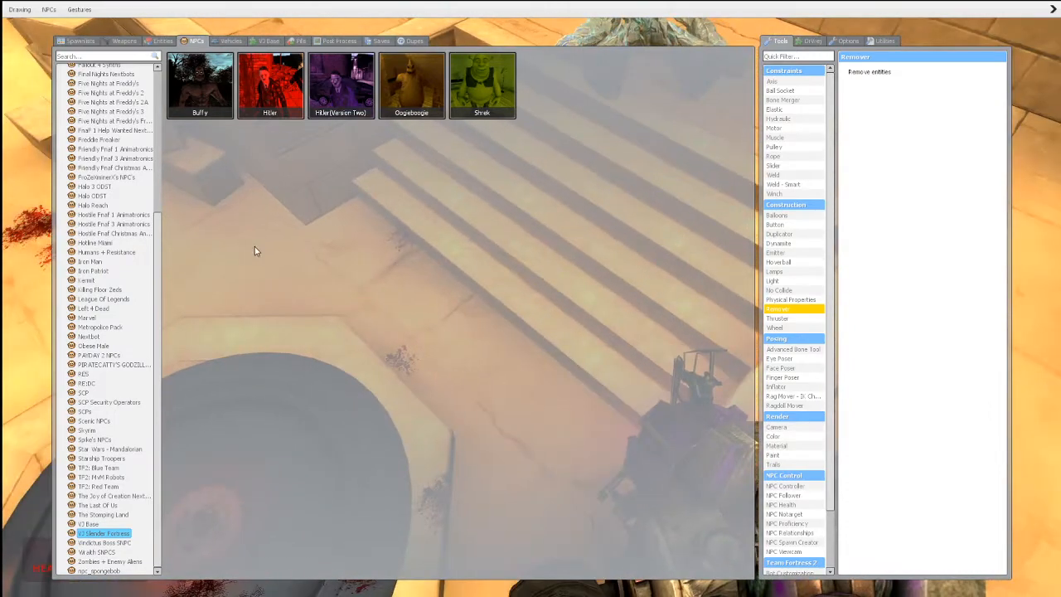
- Browse the dinosaur, RED mercenary, SCP Security Operations, Starship Troopers and Puddle Freaker NPC categories
{"action": "left_click", "coordinate": [103, 514]}
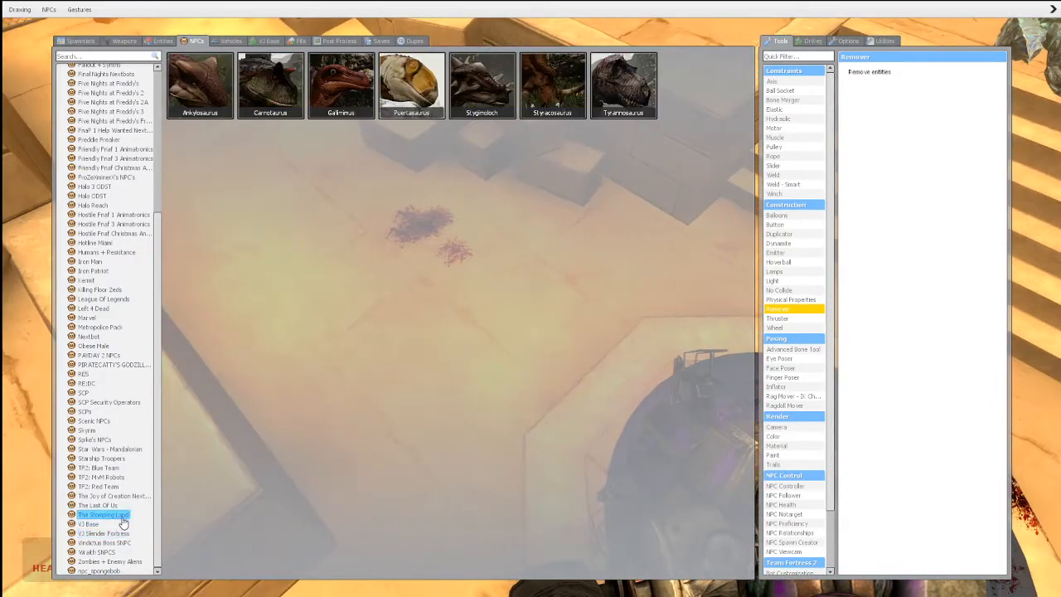
{"action": "left_click", "coordinate": [98, 486]}
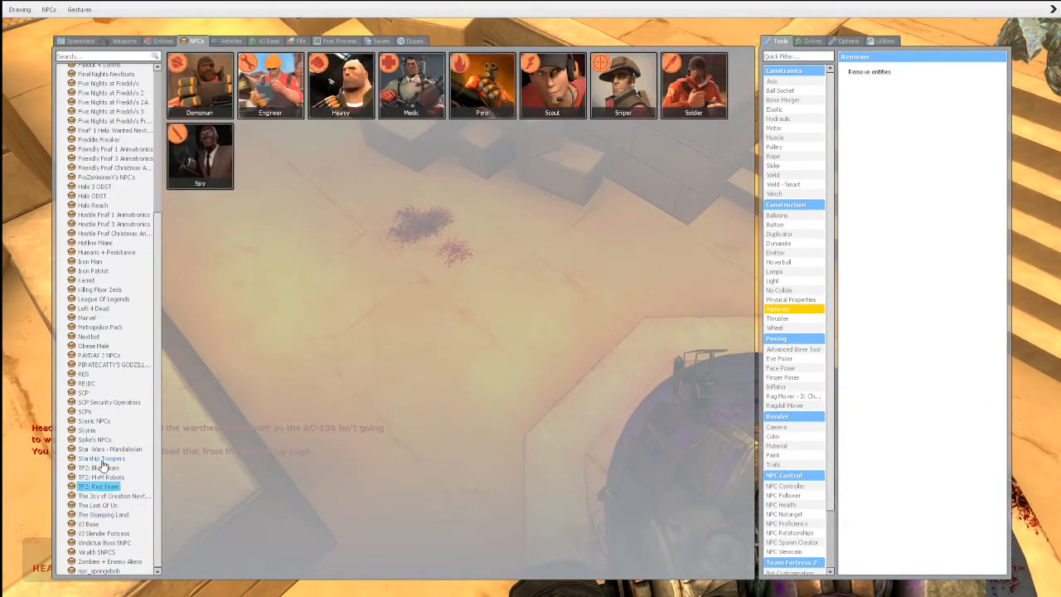
{"action": "left_click", "coordinate": [110, 403]}
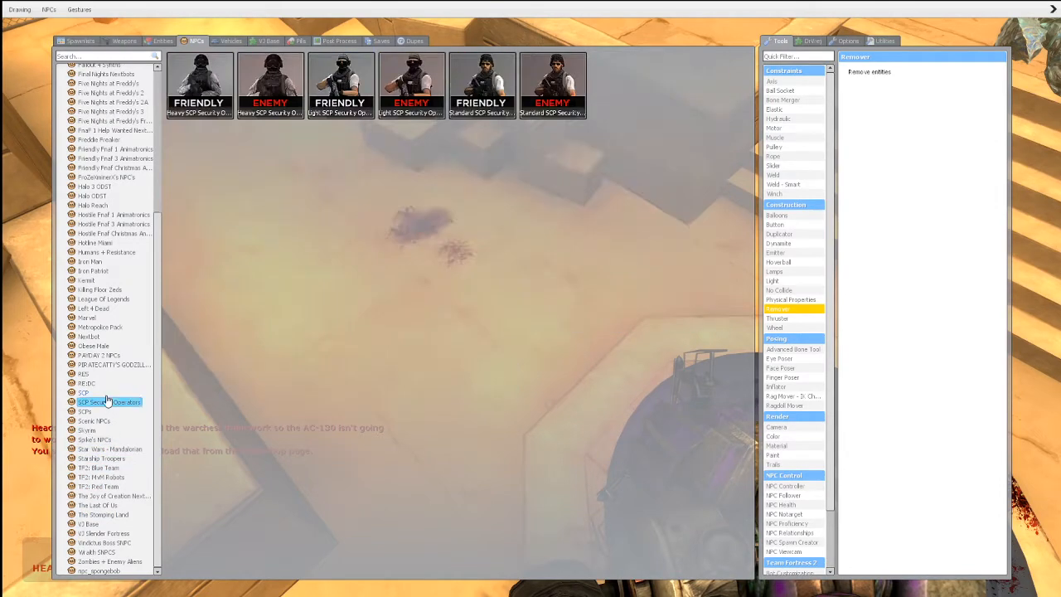
{"action": "left_click", "coordinate": [101, 458]}
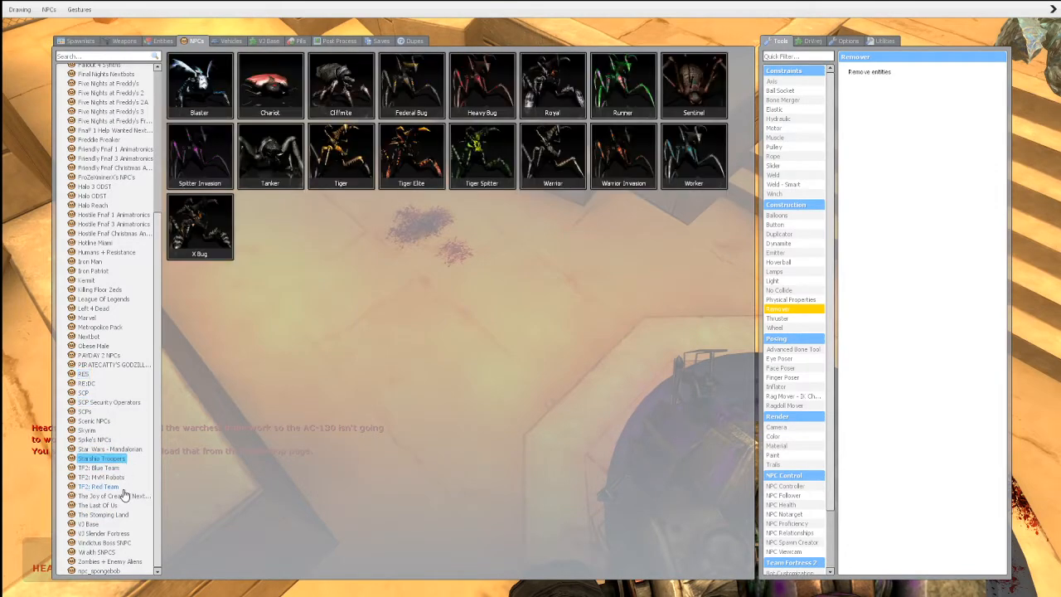
{"action": "left_click", "coordinate": [110, 403]}
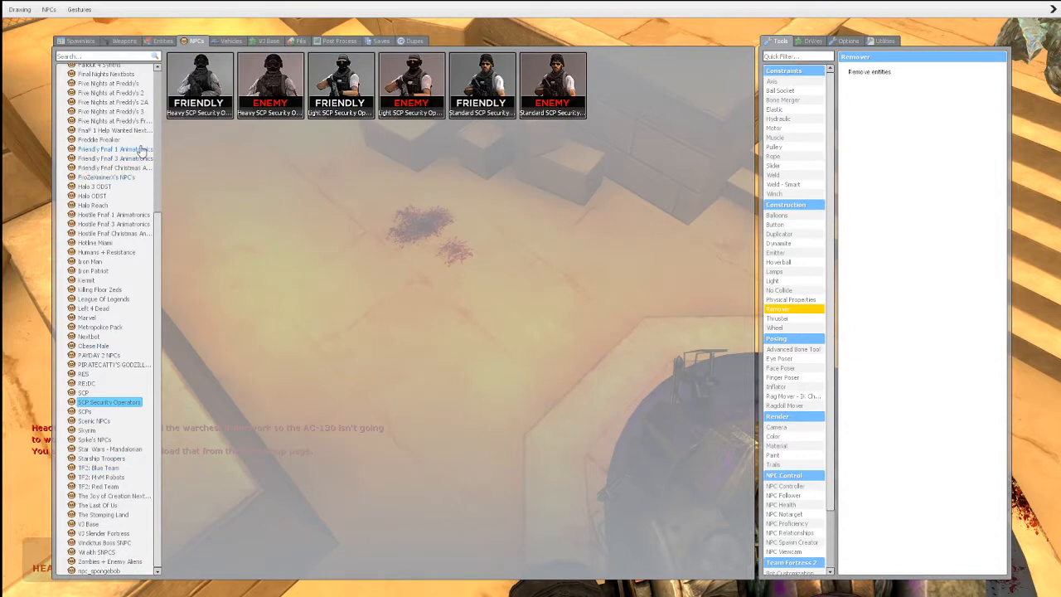
{"action": "left_click", "coordinate": [99, 139]}
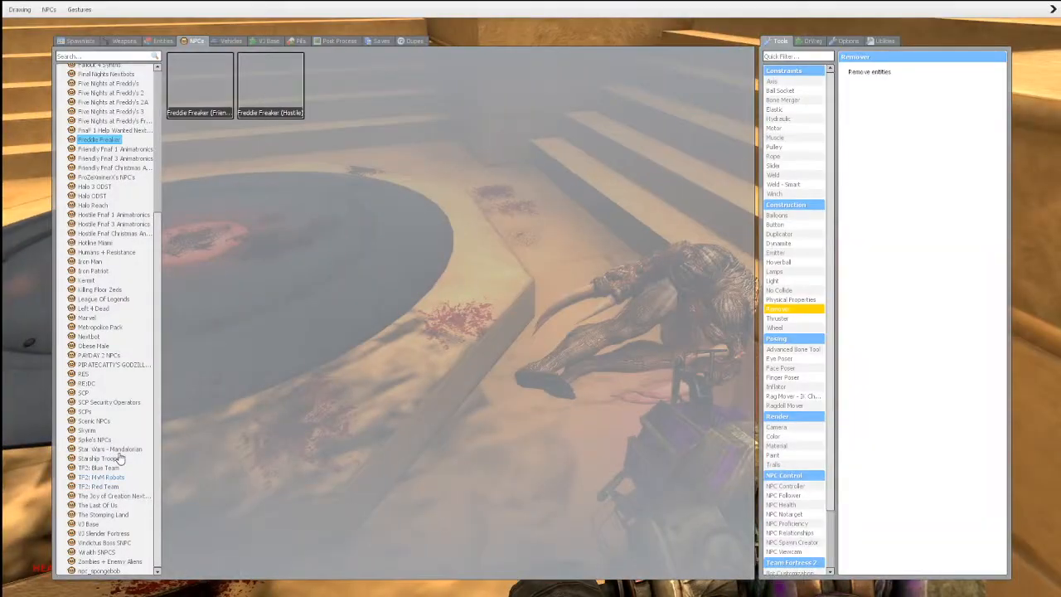
- Browse scenic citizens and The Wraith, ending on the Ignited animatronic NPC list
{"action": "left_click", "coordinate": [93, 421]}
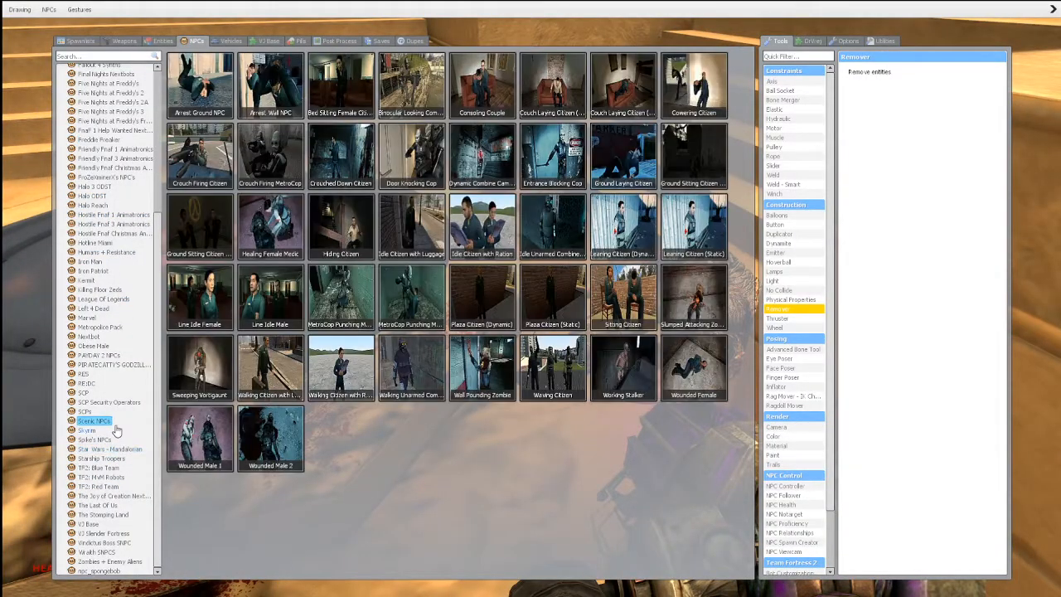
{"action": "left_click", "coordinate": [112, 496]}
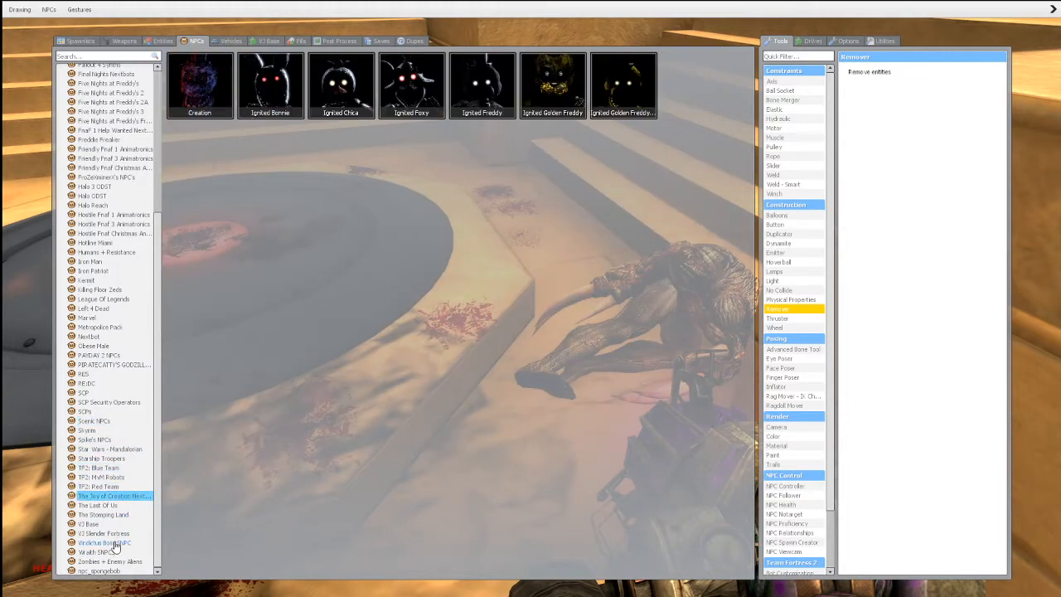
{"action": "left_click", "coordinate": [96, 550]}
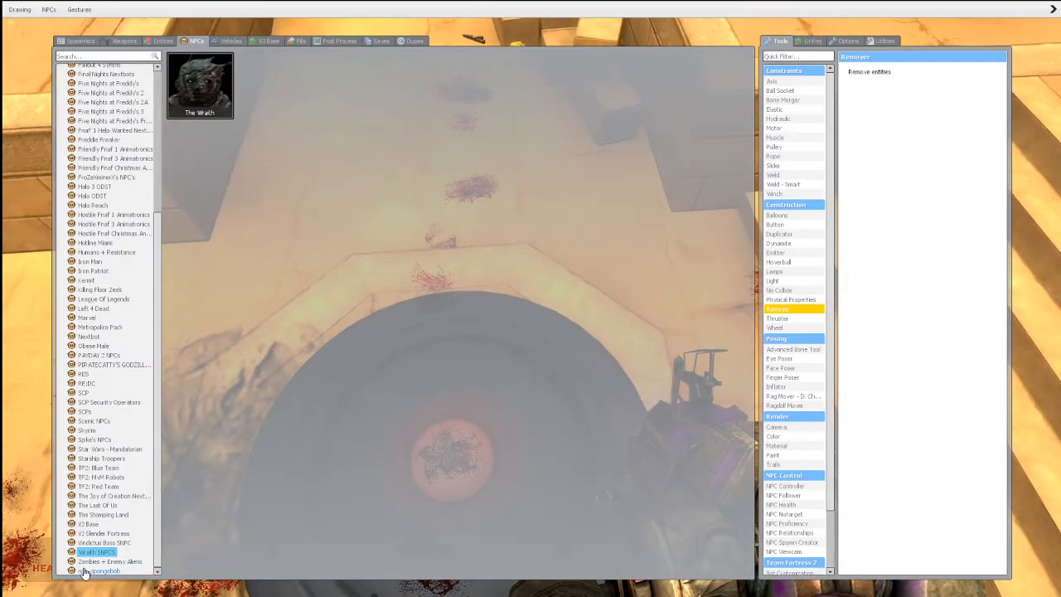
{"action": "left_click", "coordinate": [115, 495]}
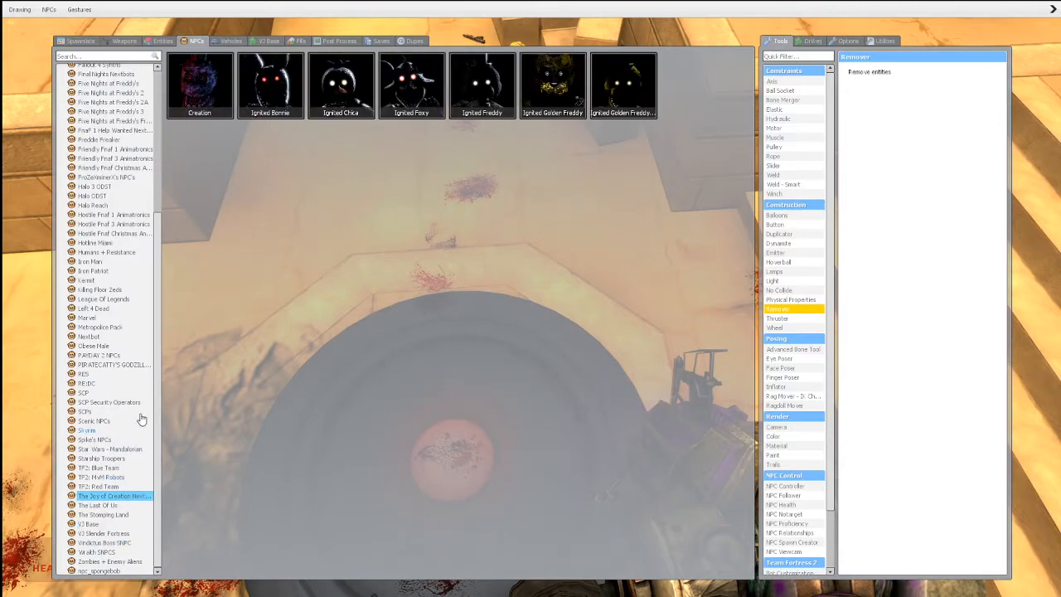
{"action": "left_click", "coordinate": [93, 439]}
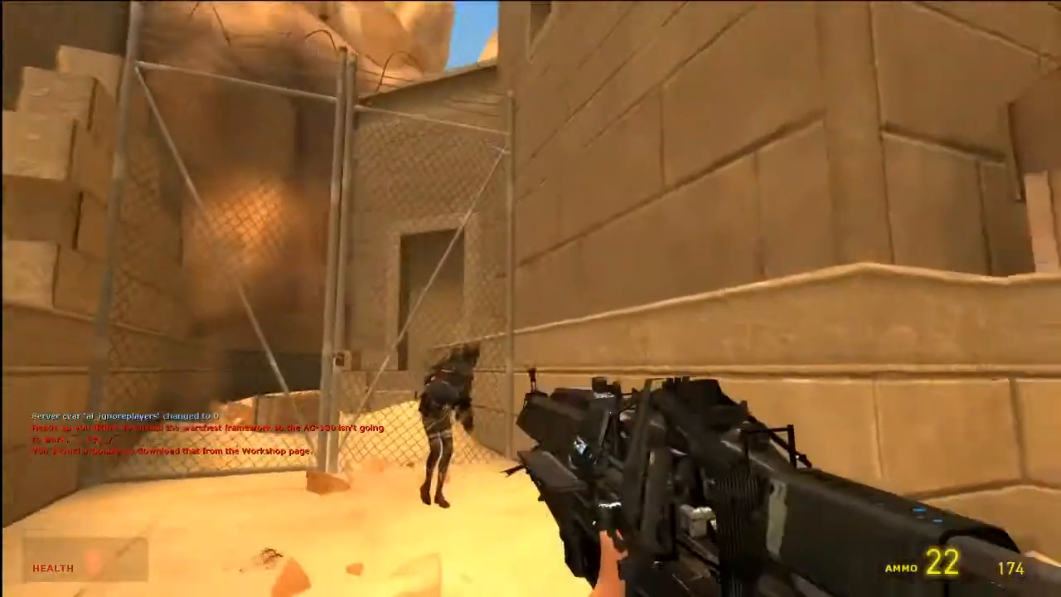
{"action": "mouse_move", "coordinate": [530, 299]}
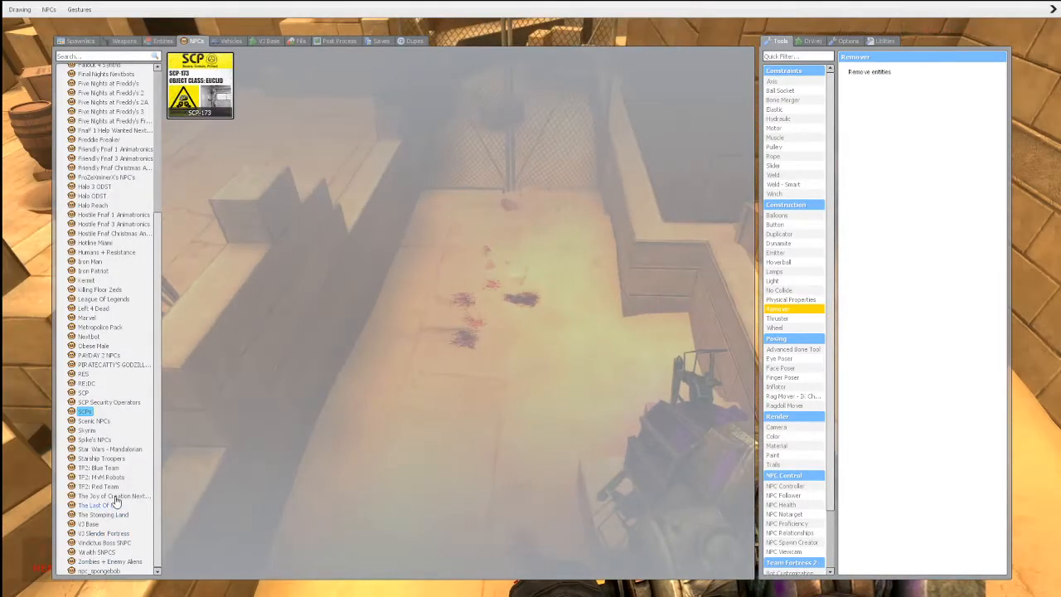
- Browse SCP, Half-Life, Blaster and Skyrim NPC categories, ending on the SCP-049 entries
{"action": "left_click", "coordinate": [301, 39]}
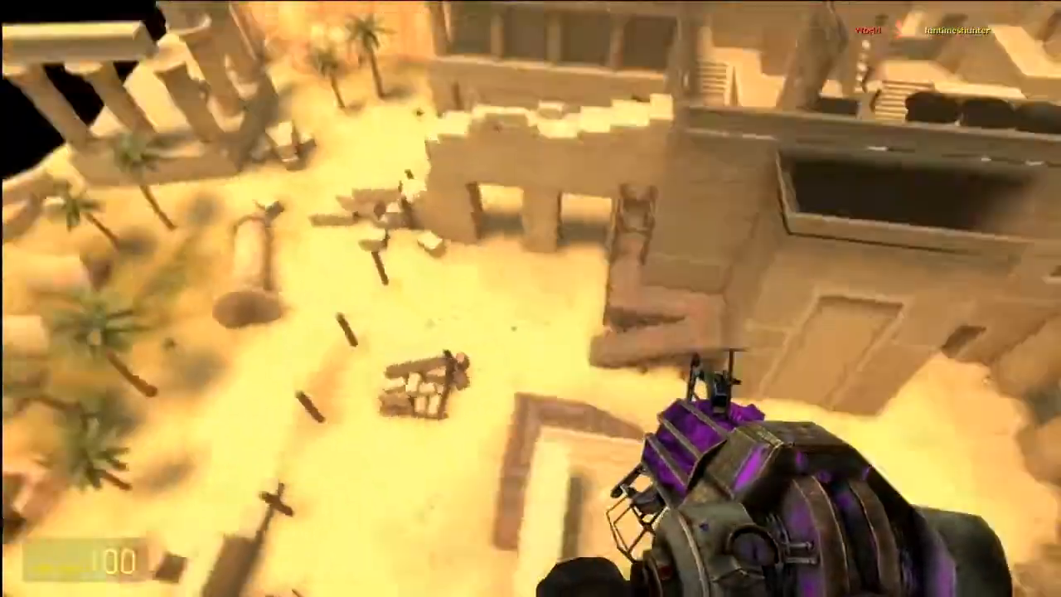
{"action": "mouse_move", "coordinate": [531, 298]}
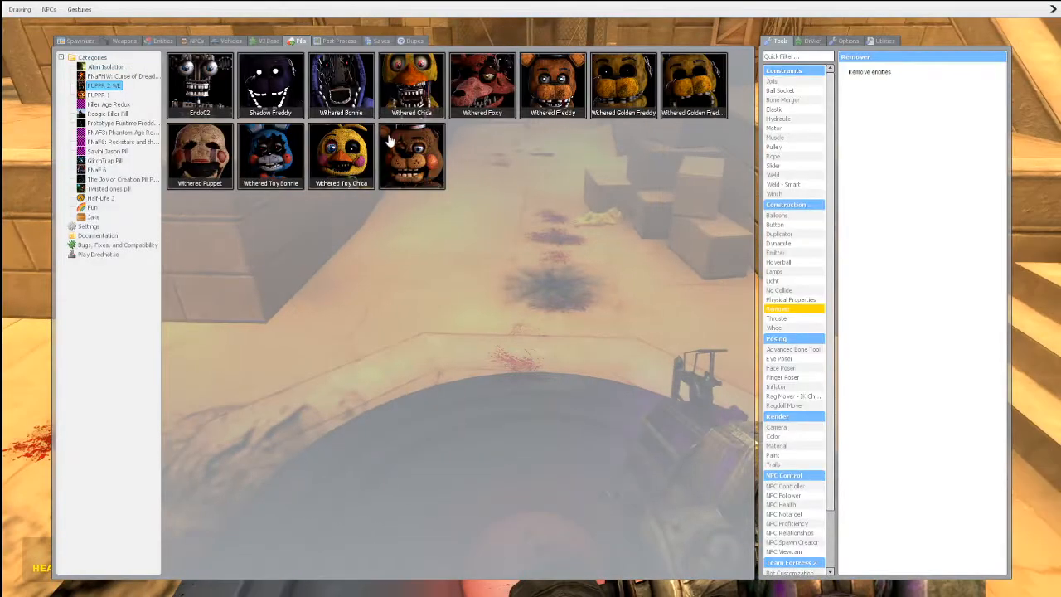
{"action": "left_click", "coordinate": [195, 40]}
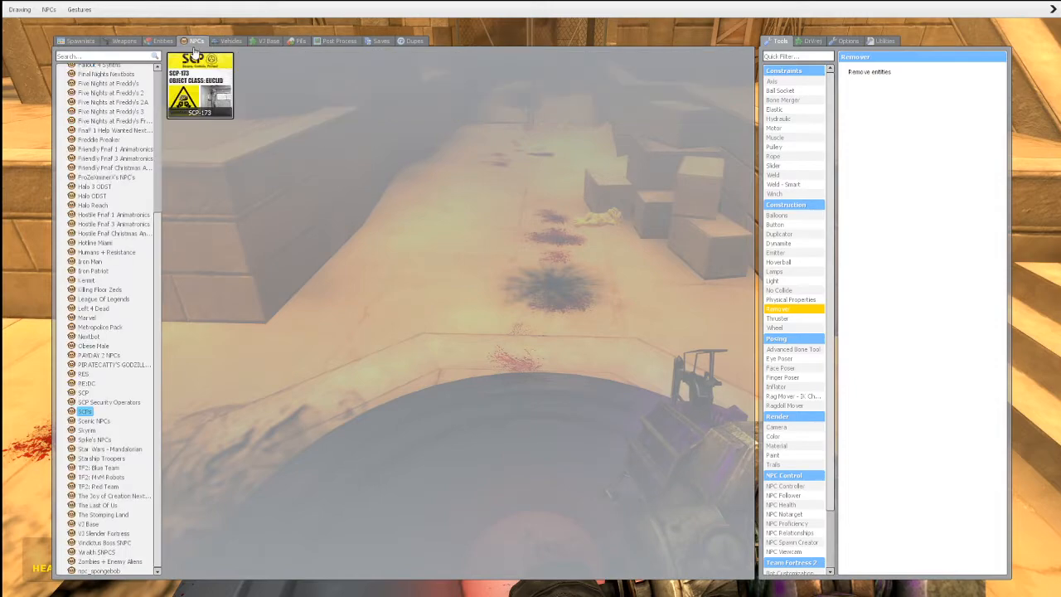
{"action": "left_click", "coordinate": [108, 253]}
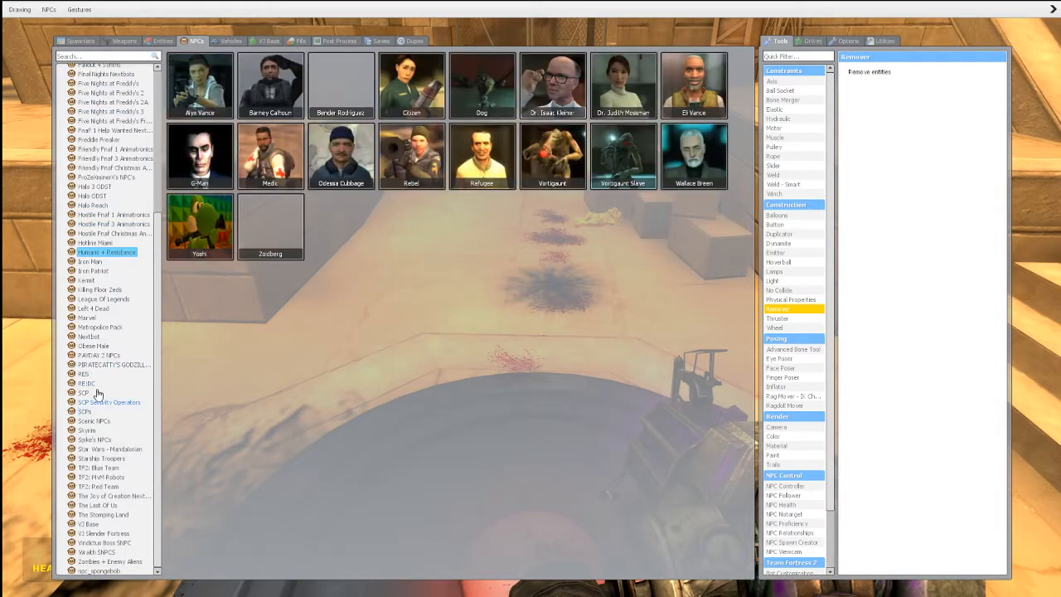
{"action": "left_click", "coordinate": [98, 504]}
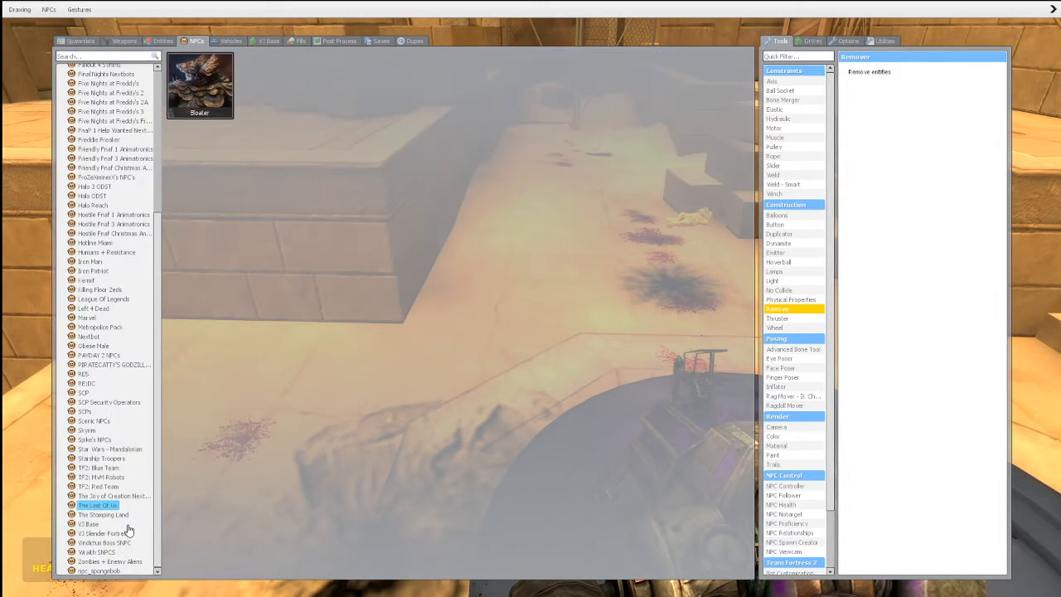
{"action": "left_click", "coordinate": [86, 430]}
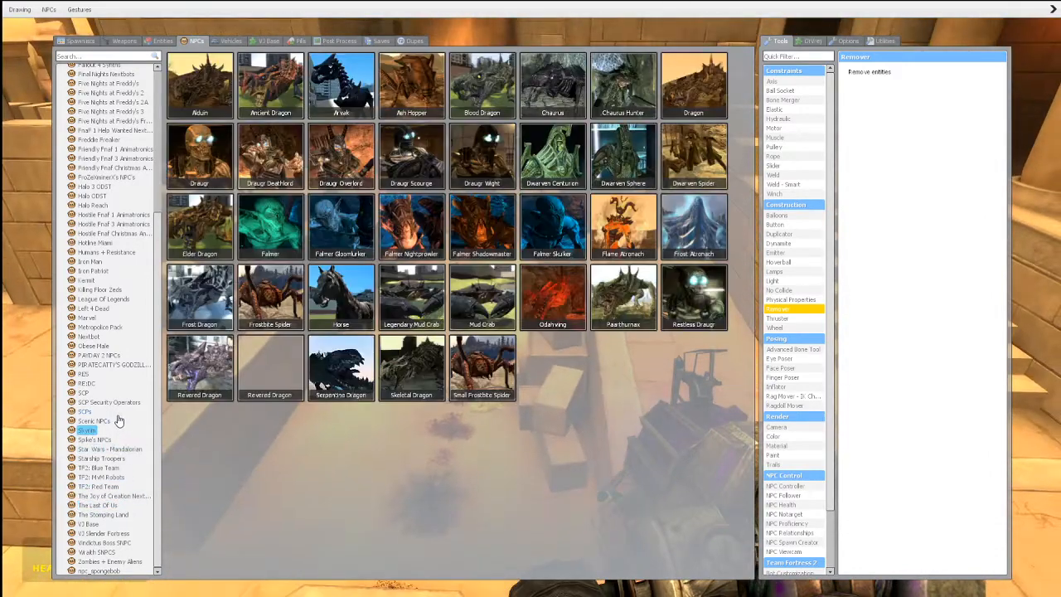
{"action": "left_click", "coordinate": [110, 403]}
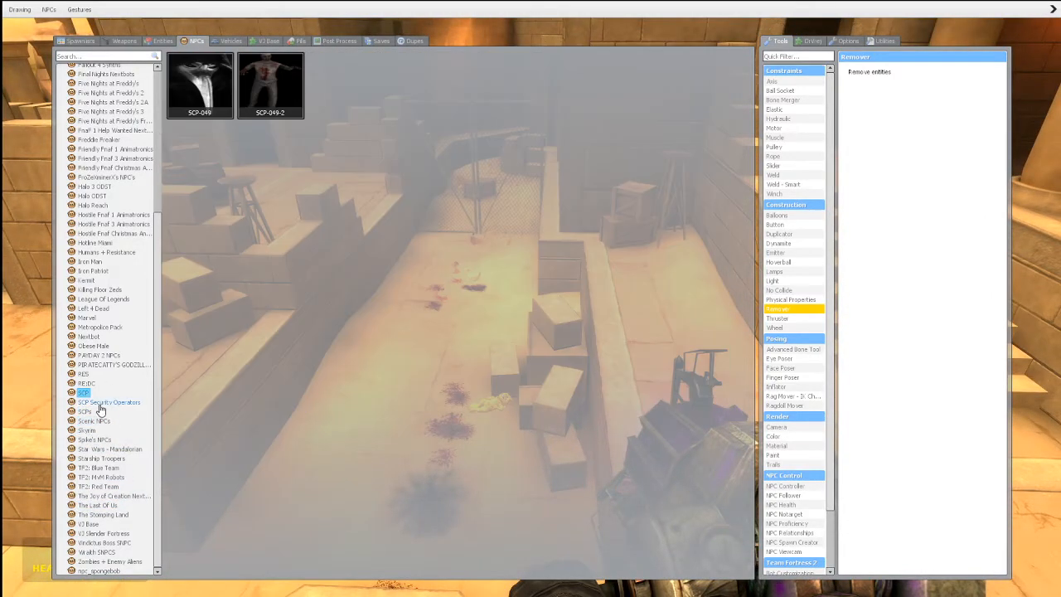
{"action": "left_click", "coordinate": [113, 365]}
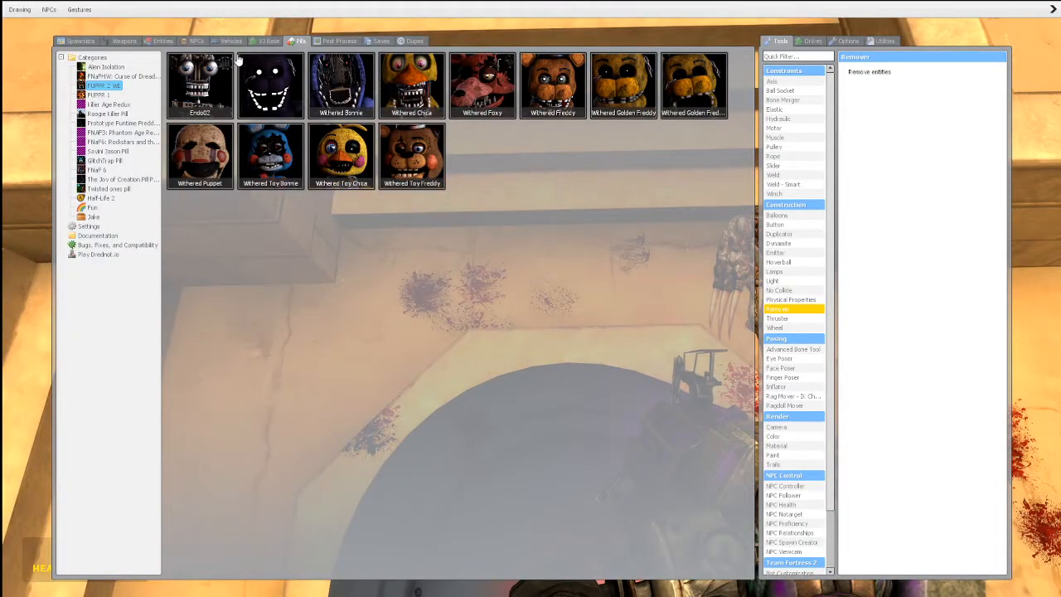
- Browse the Shrek and Skyrim categories, ending on the list with the Majin and Reaper NPCs
{"action": "left_click", "coordinate": [196, 39]}
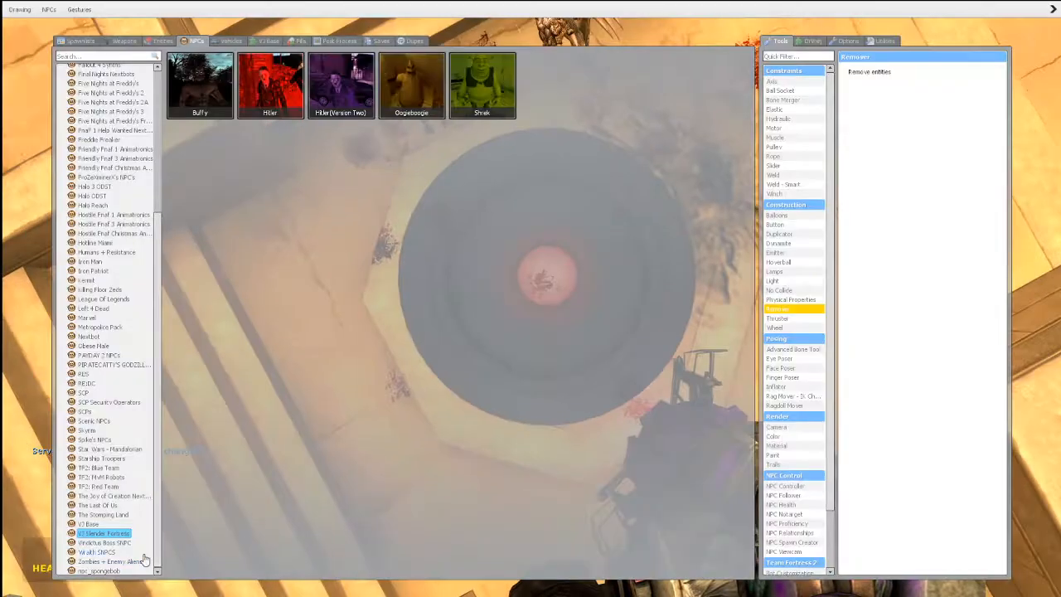
{"action": "left_click", "coordinate": [86, 432]}
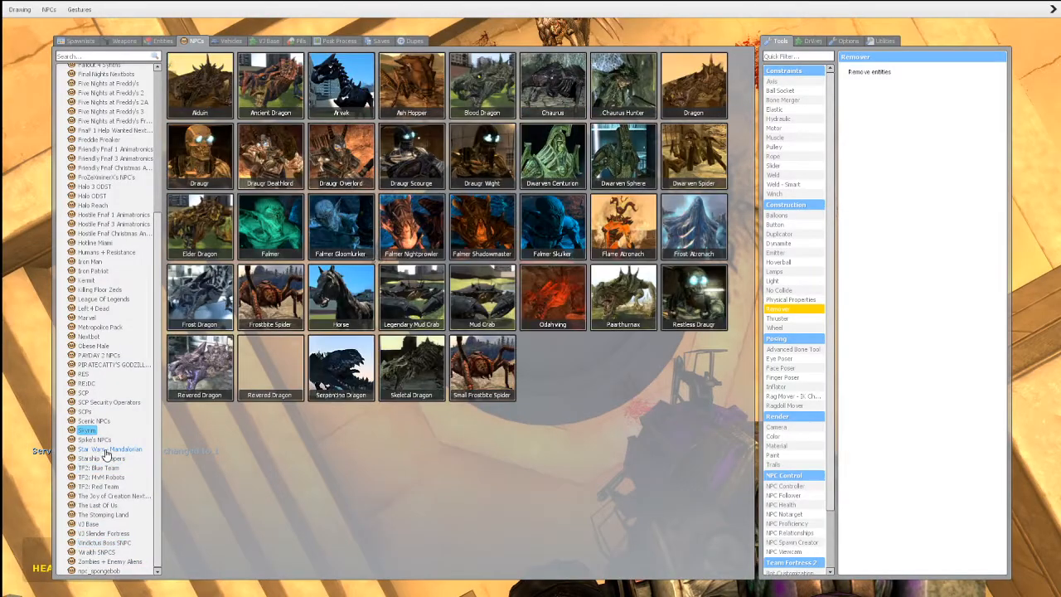
{"action": "left_click", "coordinate": [85, 373]}
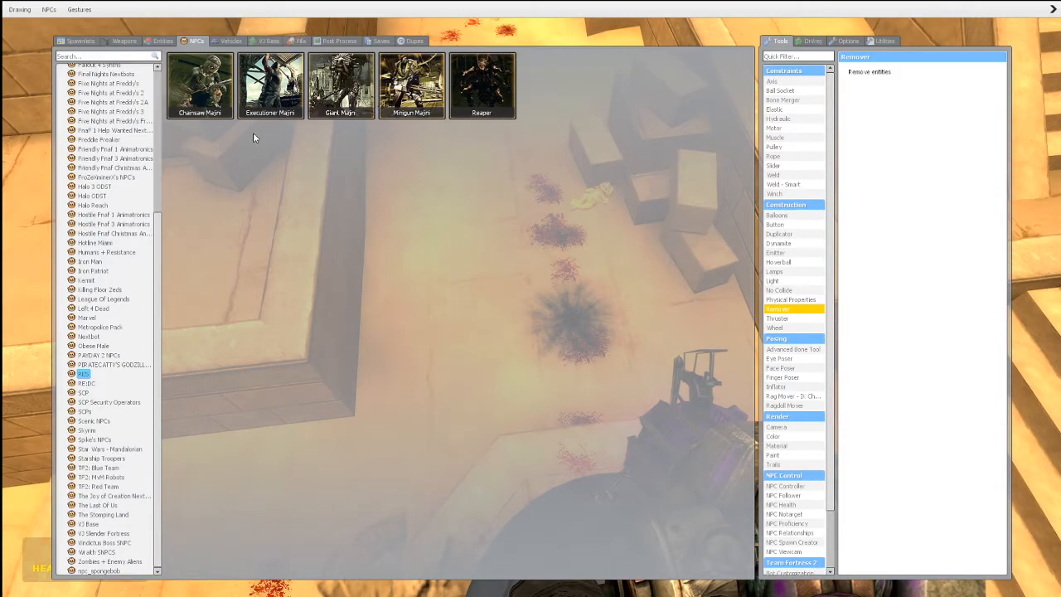
{"action": "left_click", "coordinate": [268, 86]}
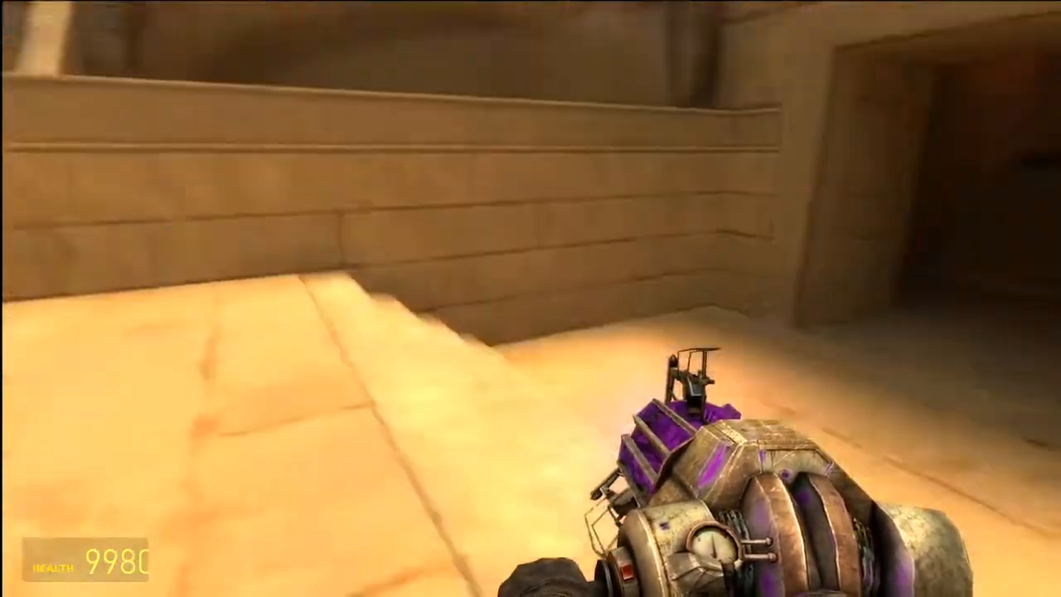
{"action": "mouse_move", "coordinate": [530, 299]}
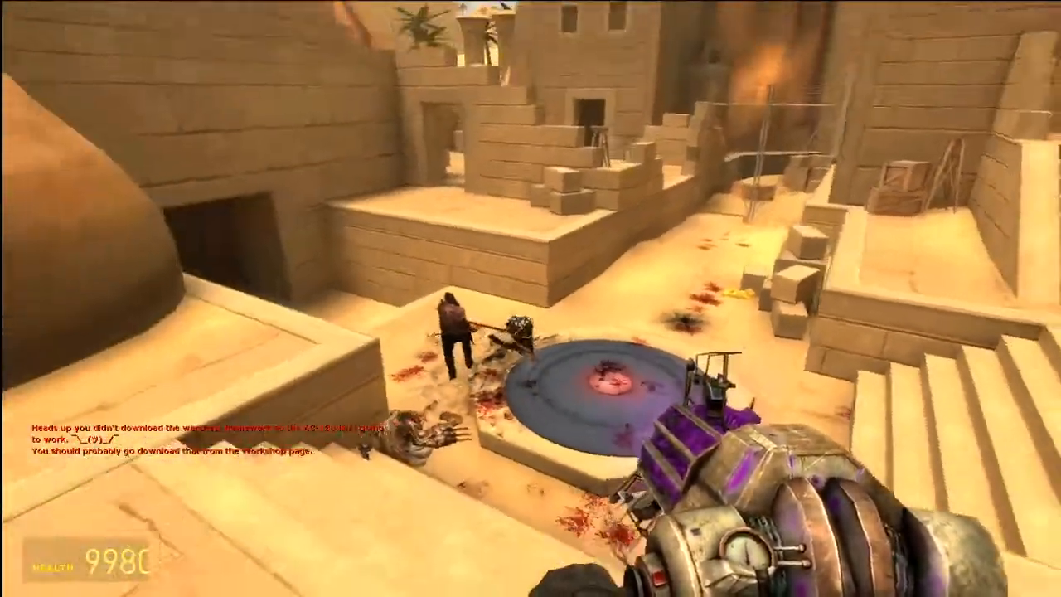
{"action": "mouse_move", "coordinate": [531, 299]}
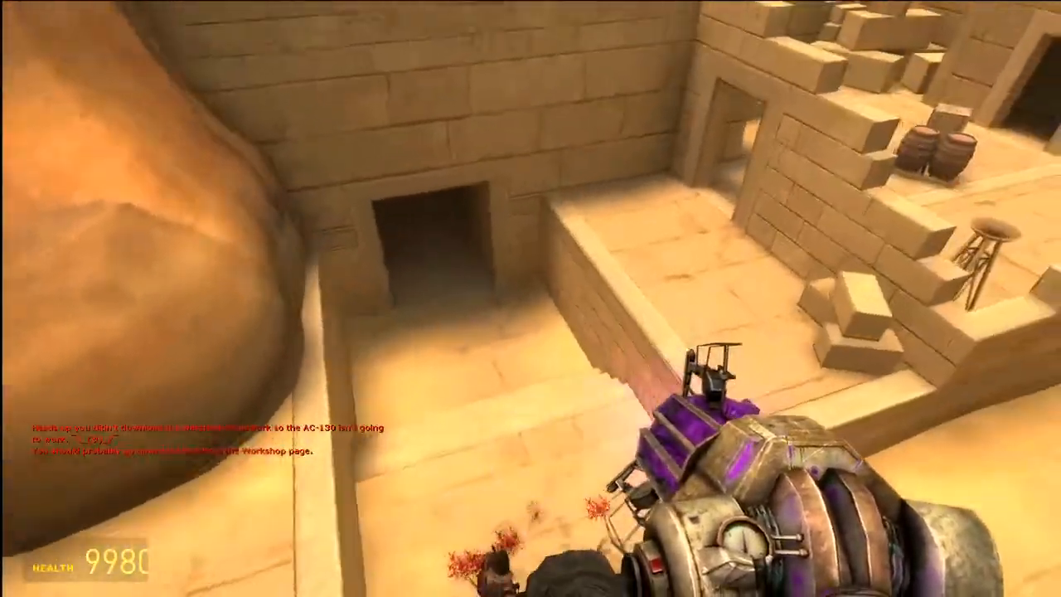
{"action": "mouse_move", "coordinate": [531, 298]}
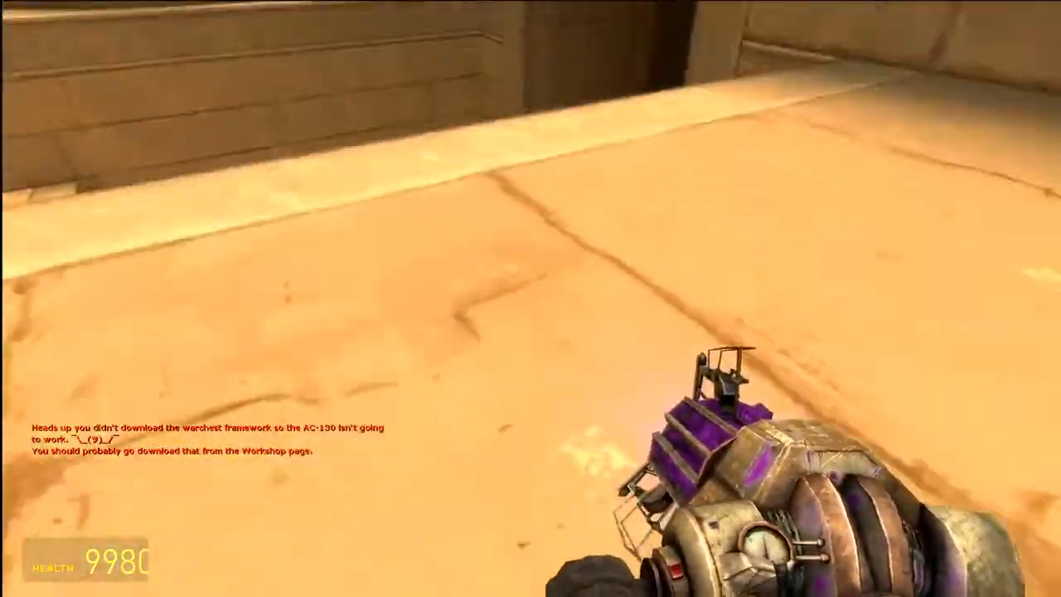
{"action": "mouse_move", "coordinate": [530, 298]}
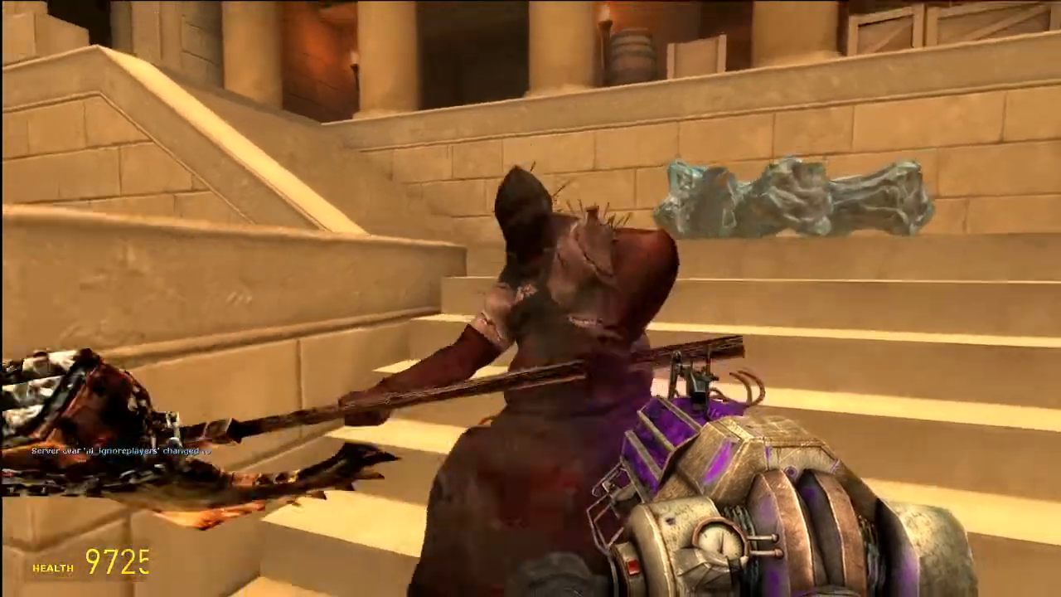
{"action": "mouse_move", "coordinate": [531, 299]}
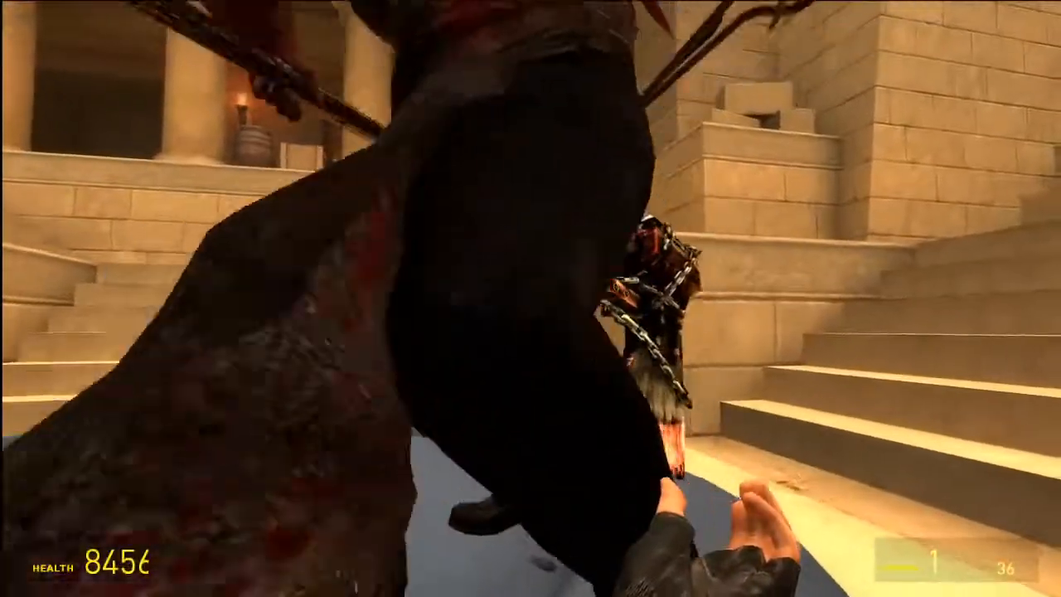
{"action": "mouse_move", "coordinate": [531, 299]}
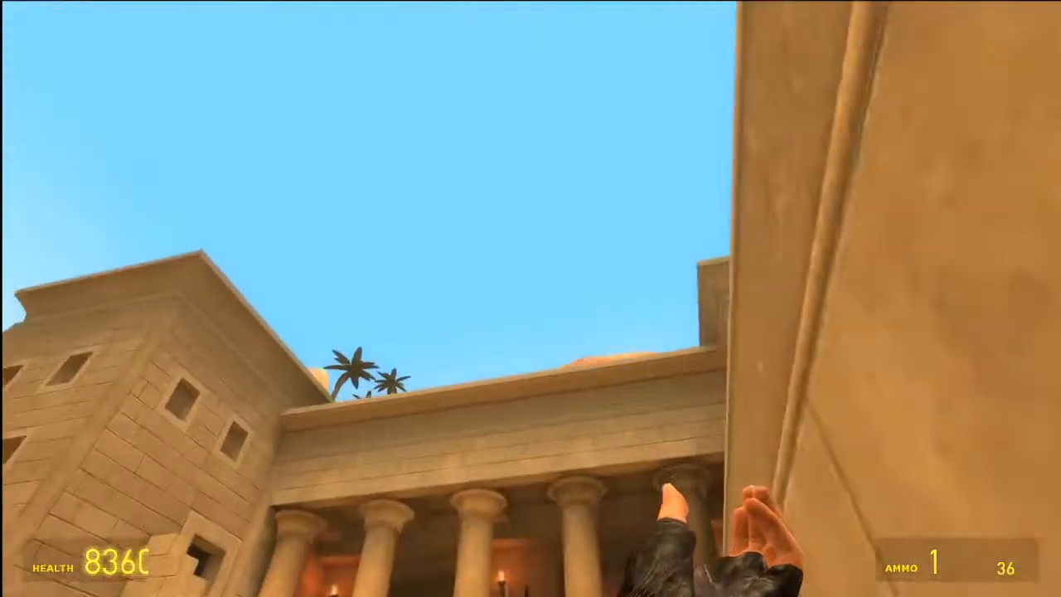
{"action": "mouse_move", "coordinate": [530, 298]}
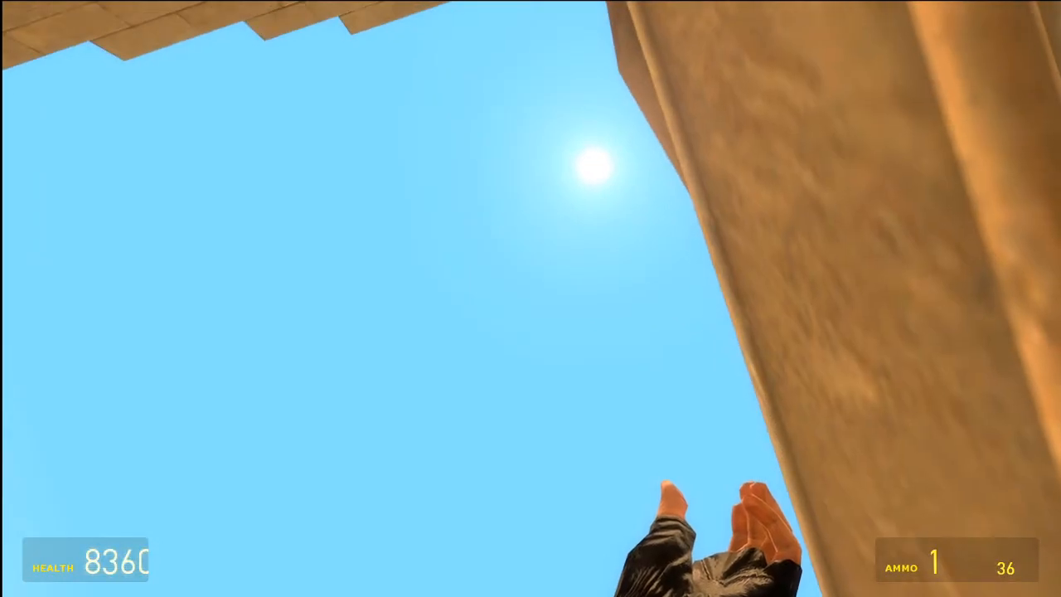